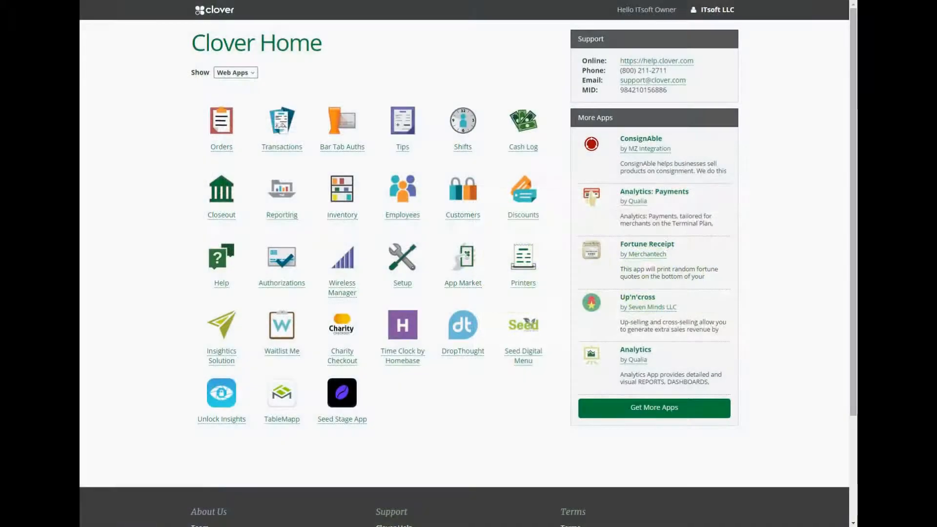
mouse_move(522, 380)
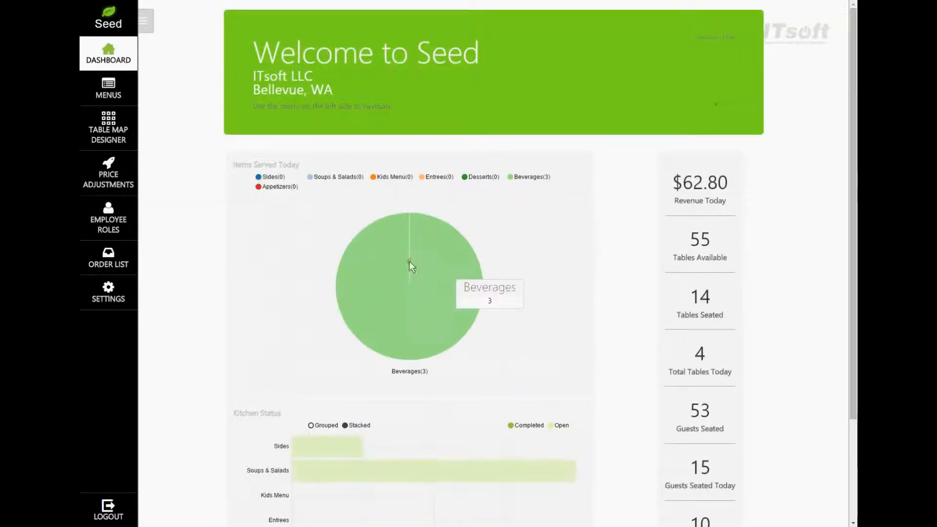
mouse_move(310, 201)
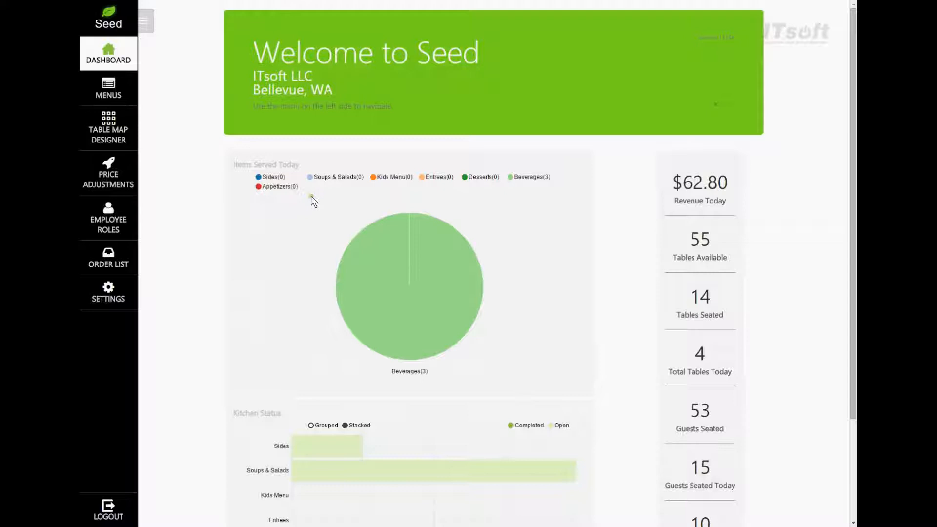
mouse_move(108, 88)
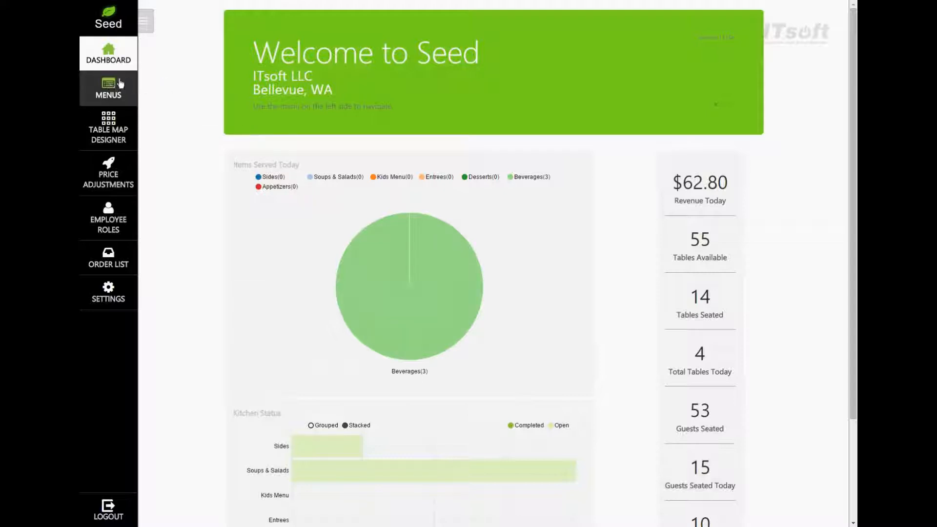
Go to the Menus section listing Default, Lunch and Special Event menus
click(109, 89)
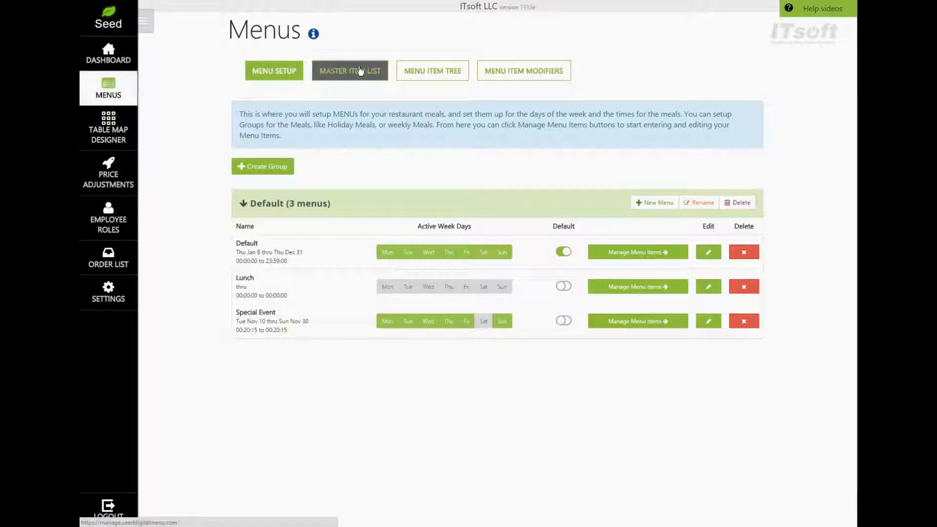
mouse_move(432, 84)
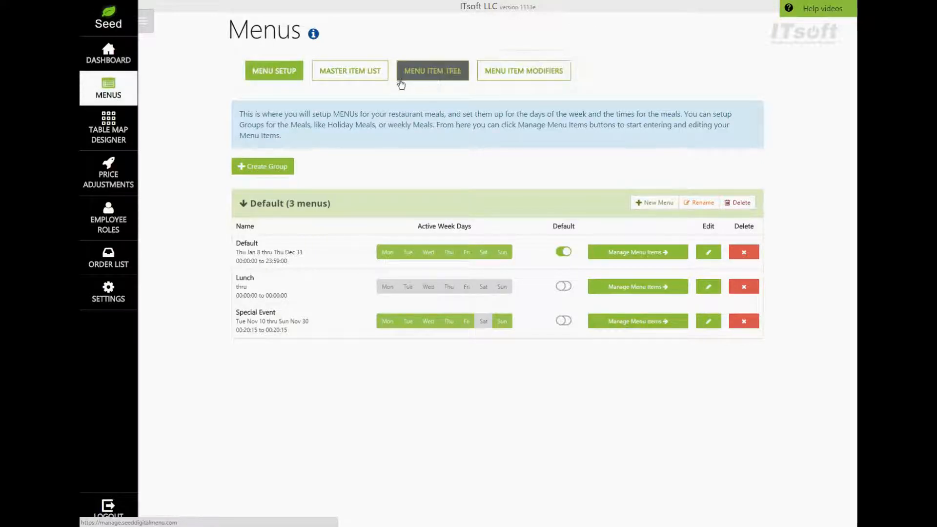
mouse_move(349, 71)
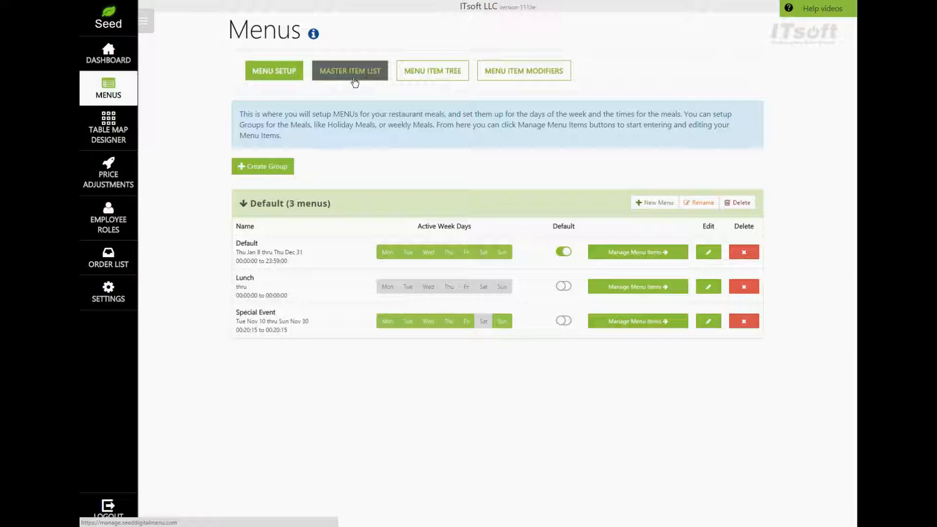
Show the Master Item List and try name filters 'sam ada' and 'abita', clearing each
click(349, 70)
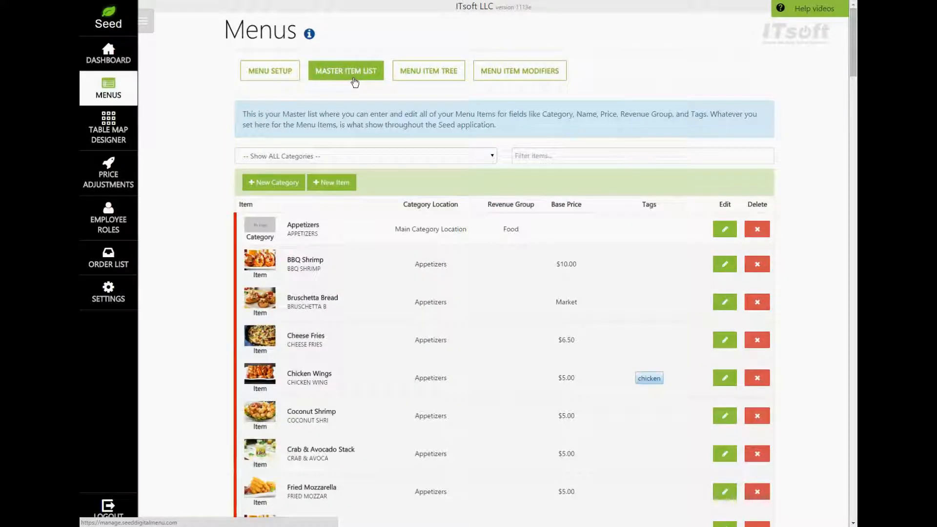
mouse_move(353, 109)
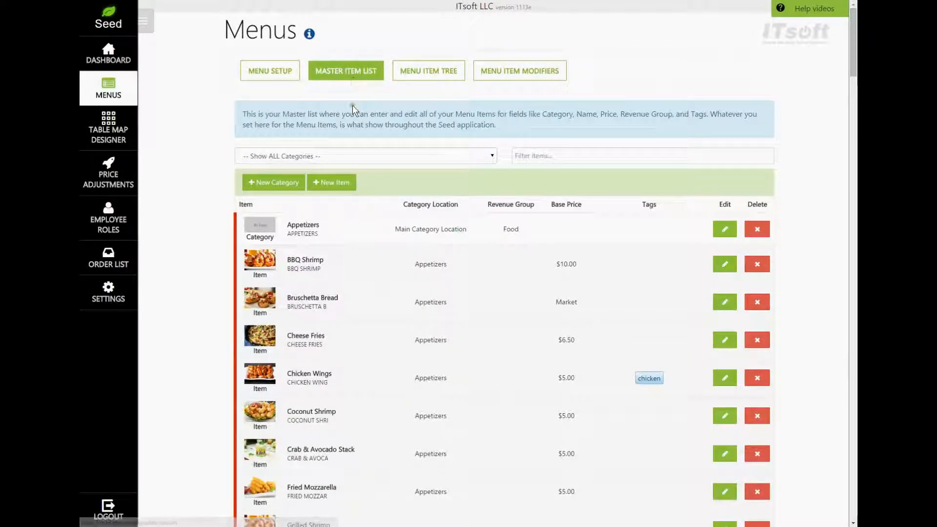
mouse_move(368, 119)
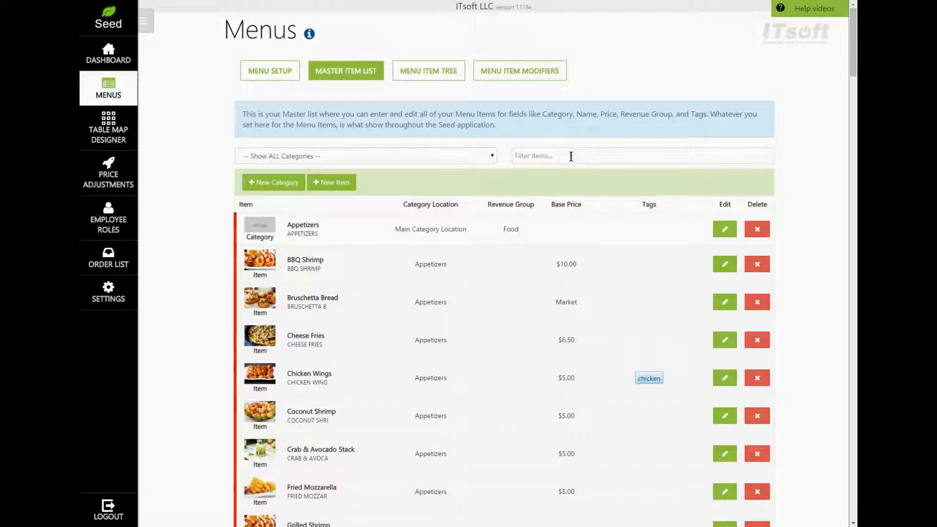
click(597, 156)
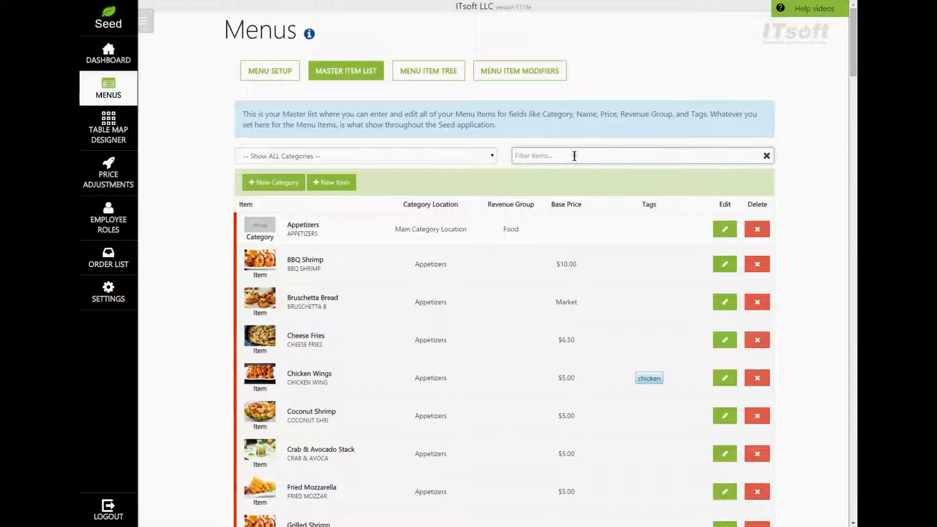
text(sam ada)
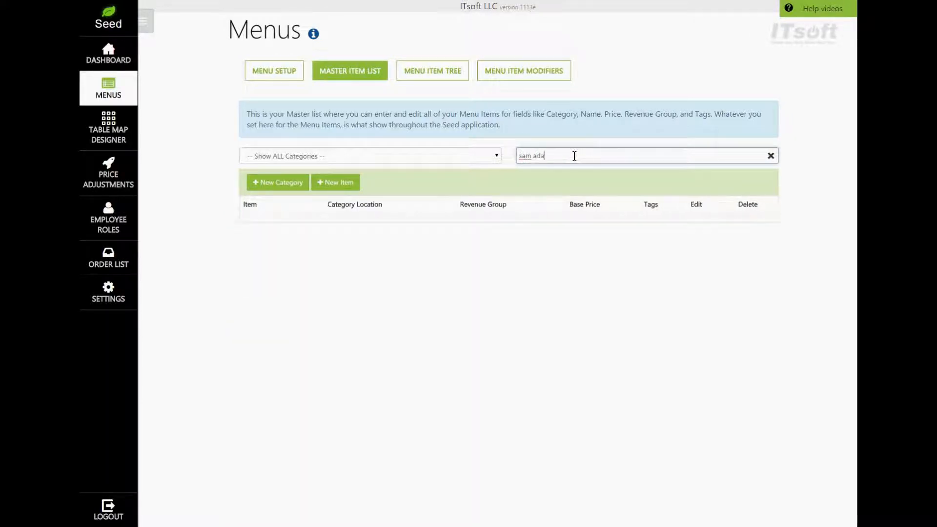
click(771, 156)
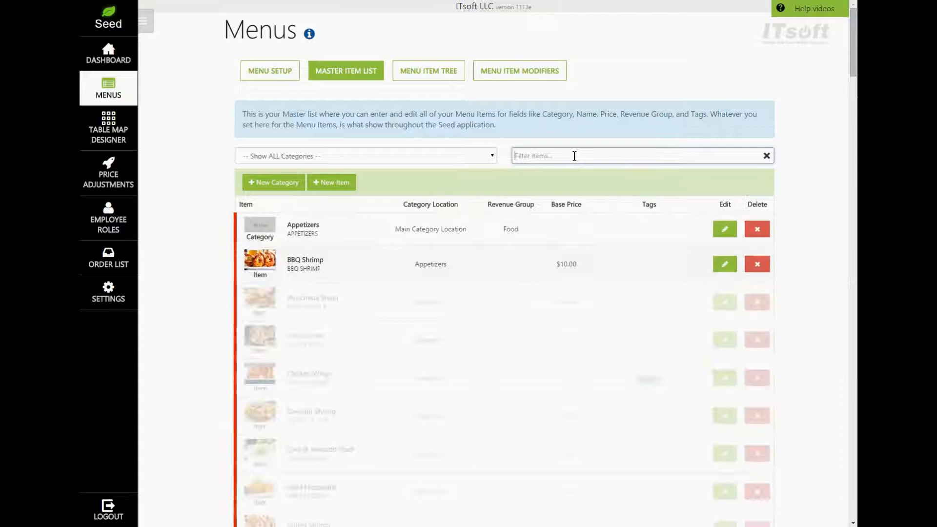
text(abita)
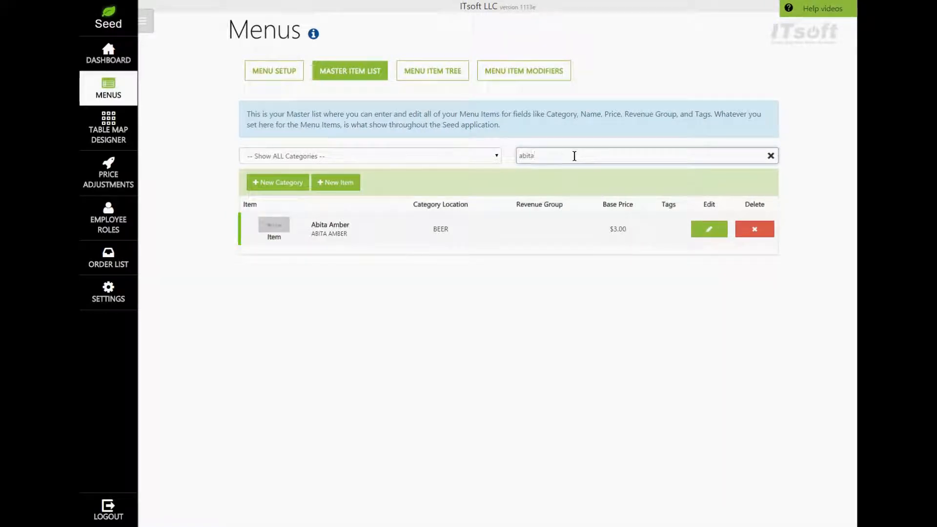
click(771, 155)
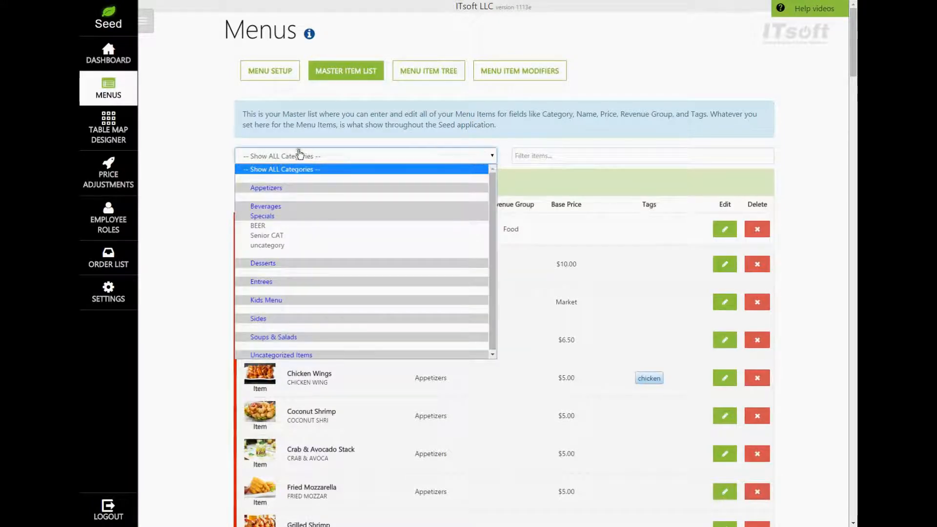
mouse_move(304, 318)
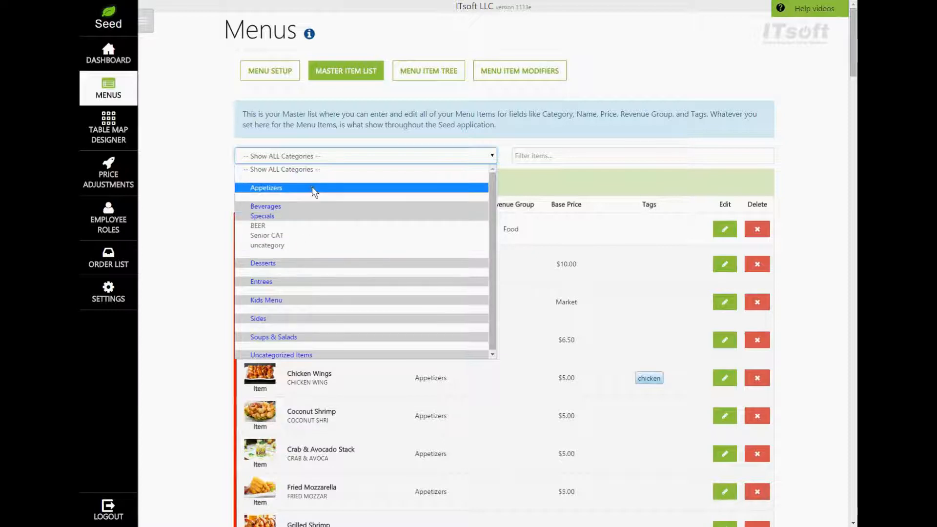
mouse_move(299, 226)
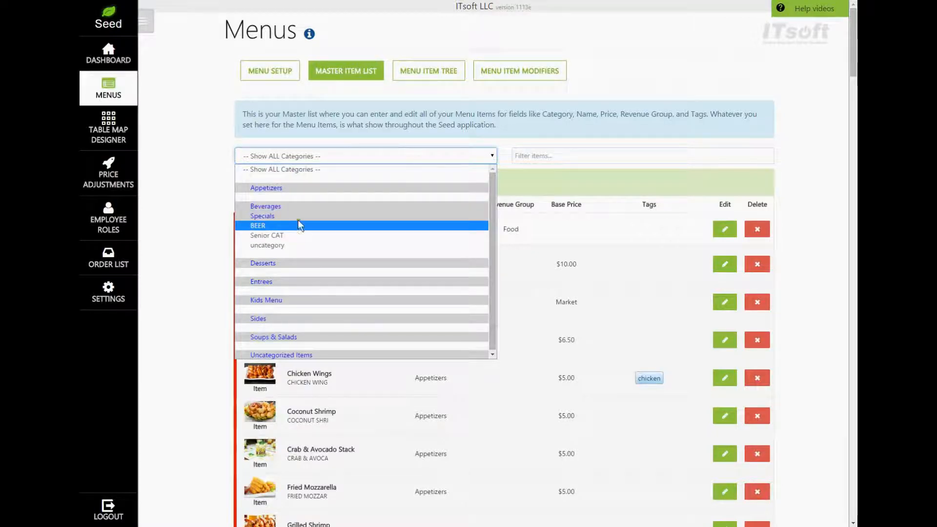
Filter the master item list to the Appetizers category
click(266, 187)
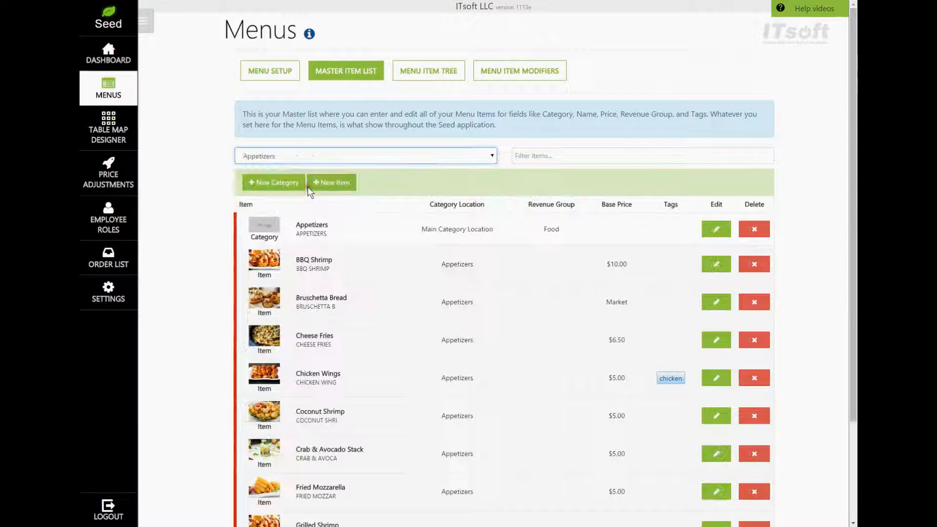
mouse_move(228, 233)
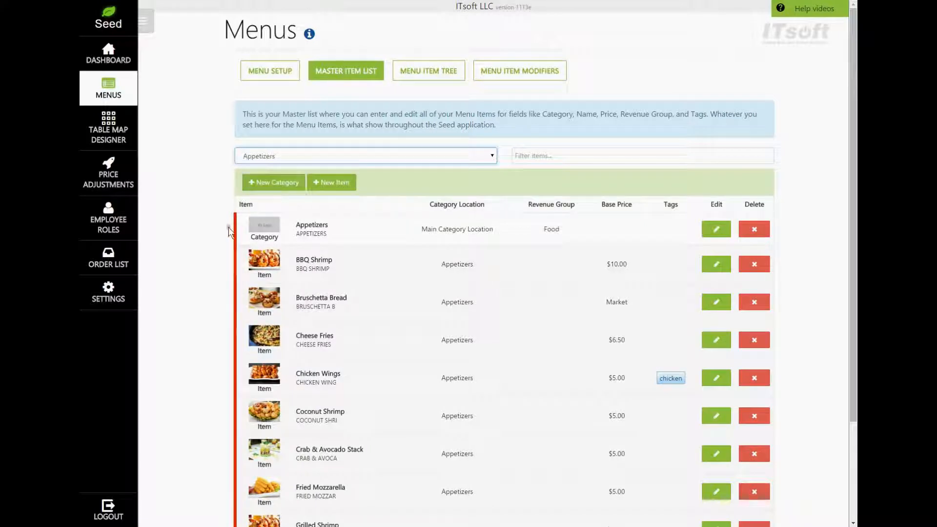
mouse_move(233, 218)
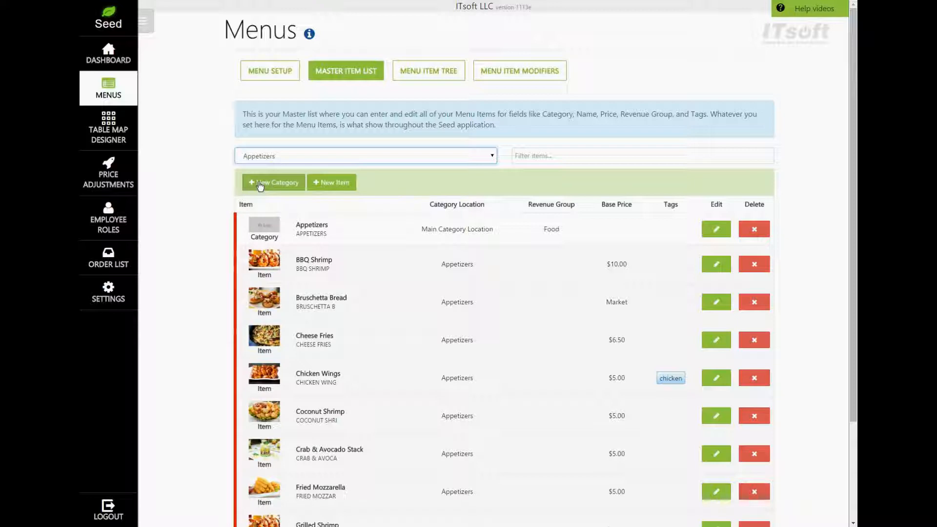
mouse_move(323, 183)
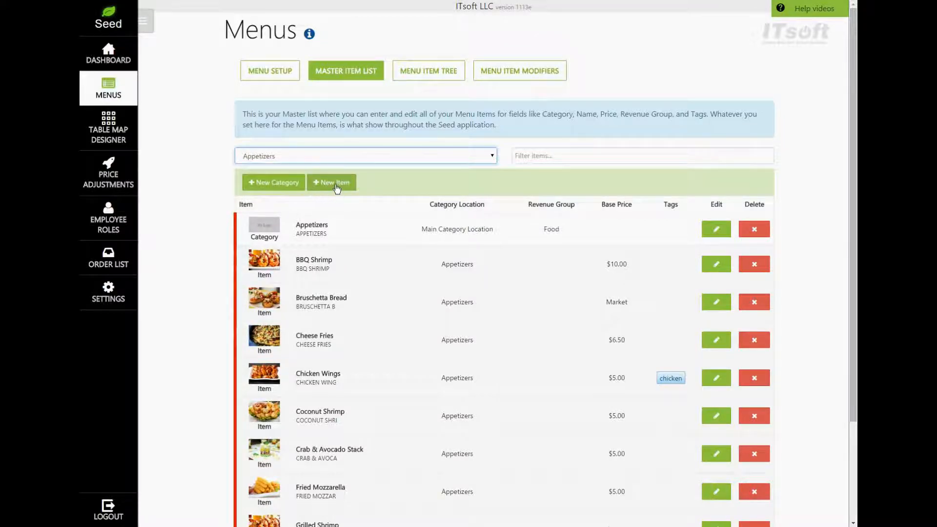
Start a new menu item and review its empty Details and Modifiers sections
click(331, 182)
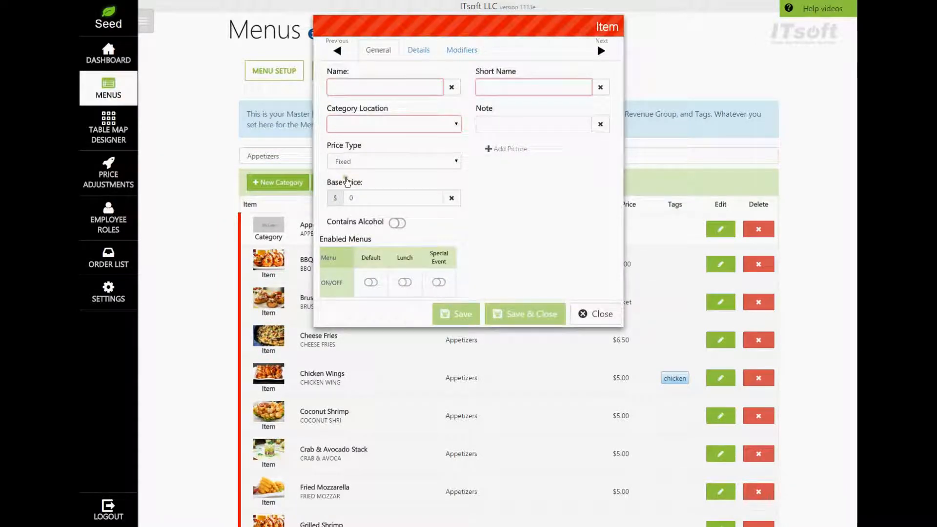
mouse_move(426, 179)
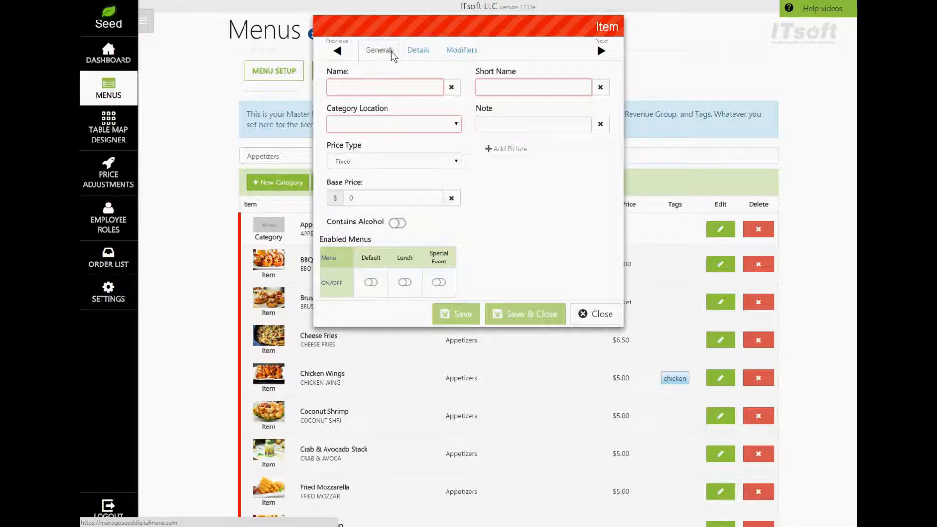
click(419, 50)
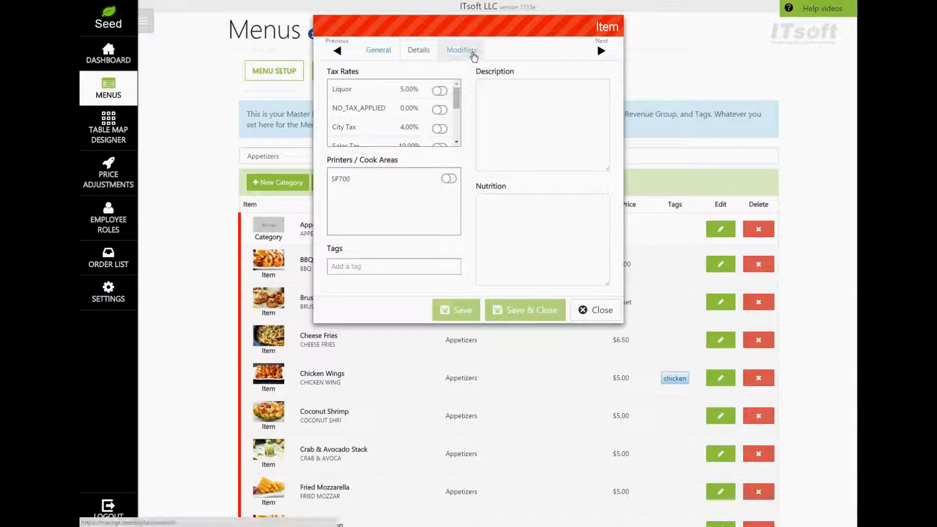
click(461, 50)
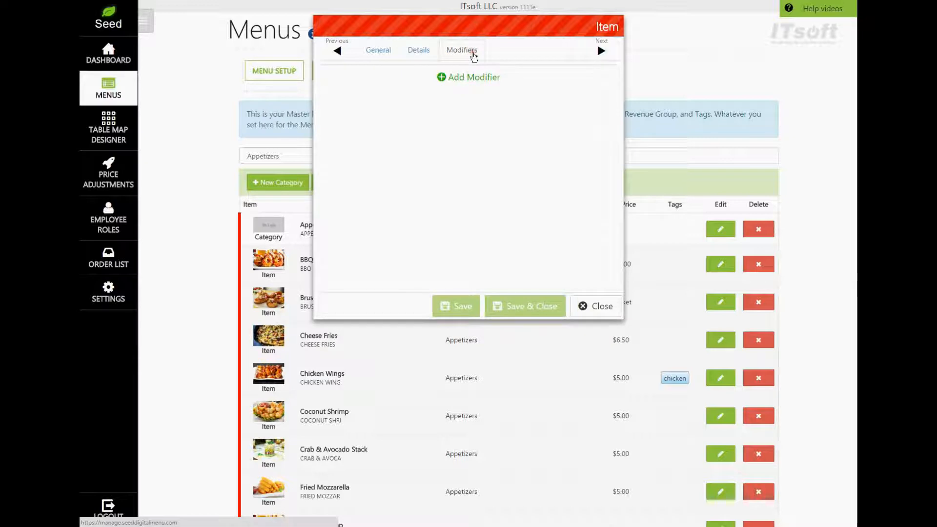
mouse_move(473, 92)
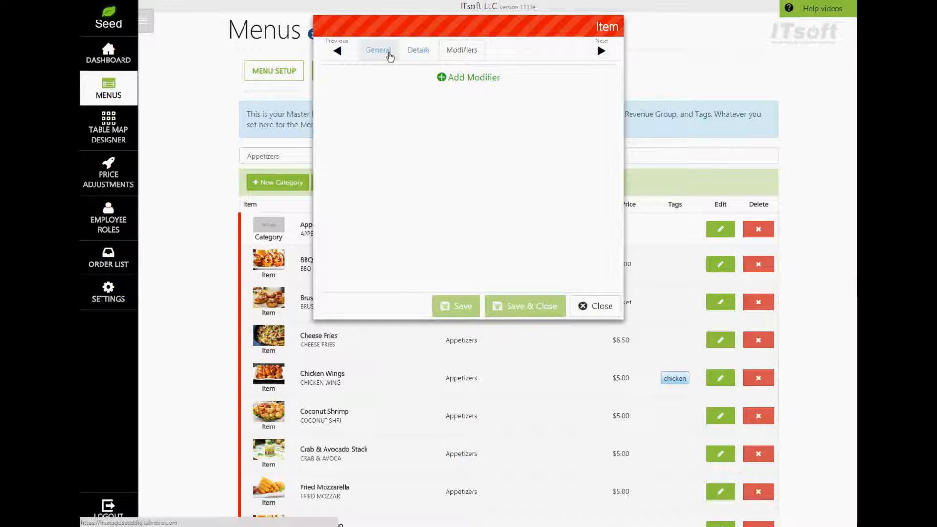
Name the item Tacos, place it in Appetizers and keep the Fixed price type
click(378, 50)
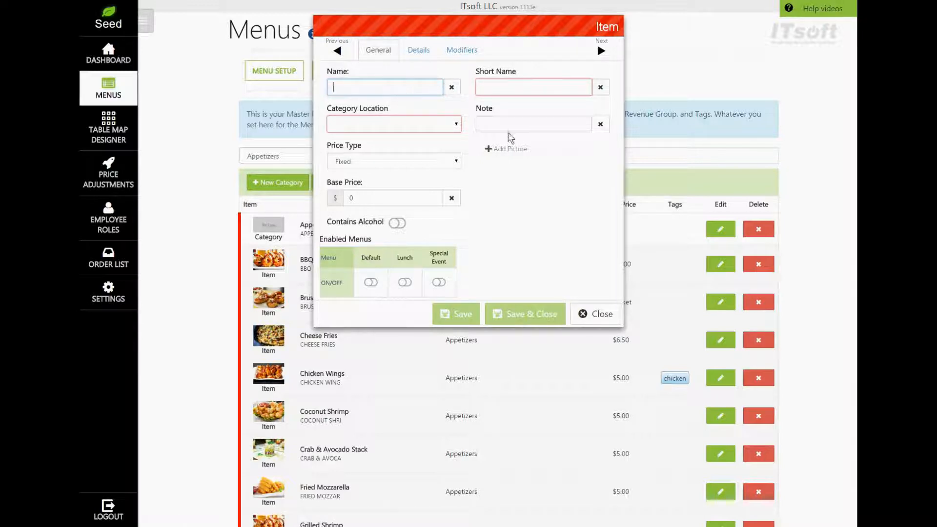
text(Tacos)
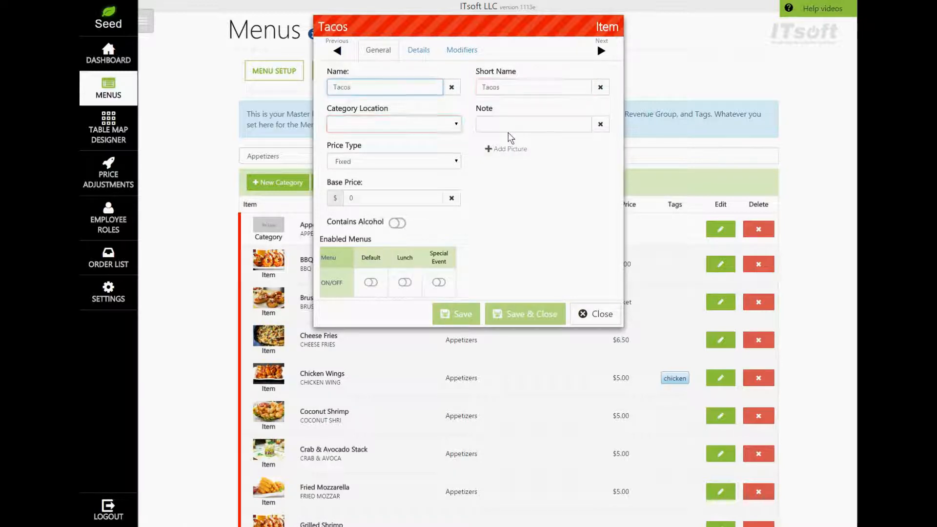
click(532, 124)
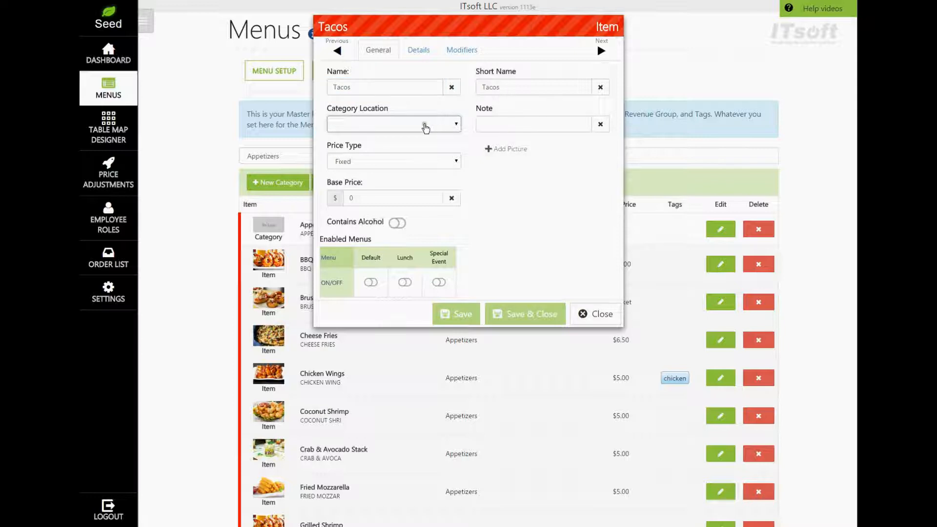
mouse_move(422, 130)
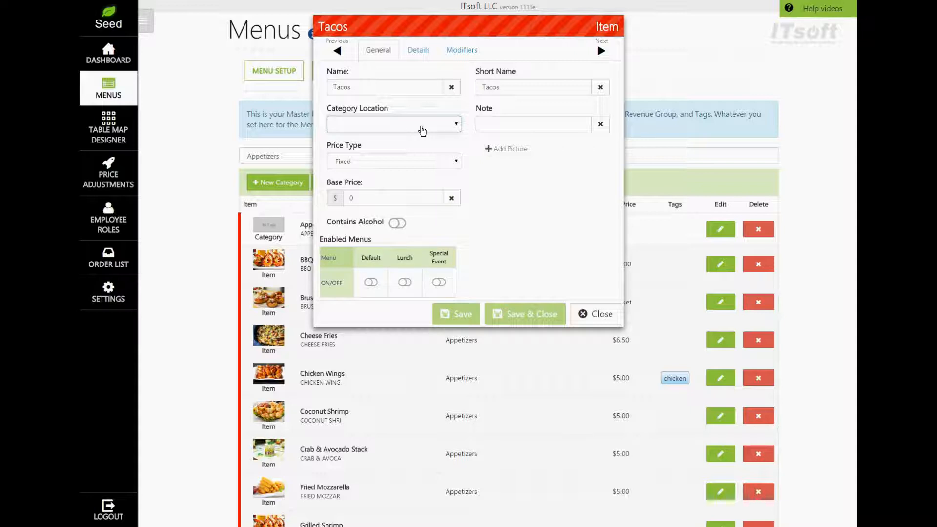
mouse_move(369, 132)
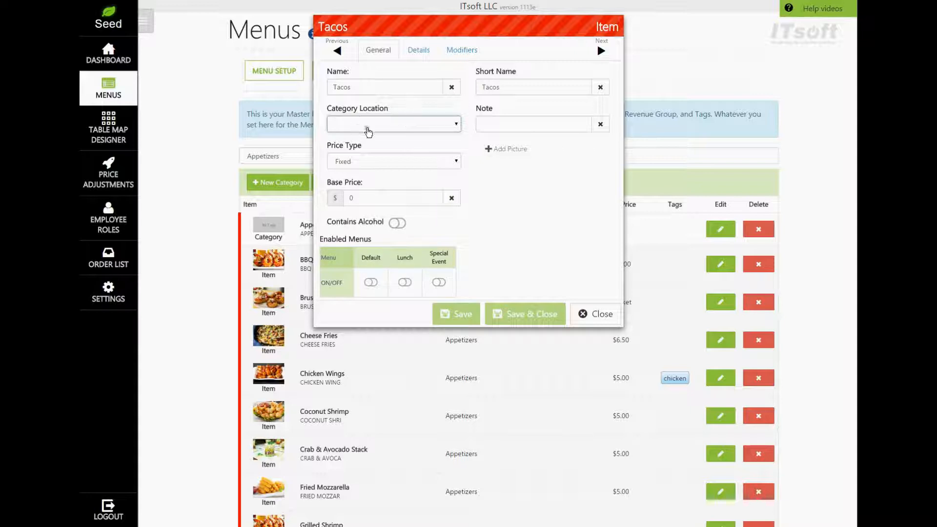
mouse_move(391, 130)
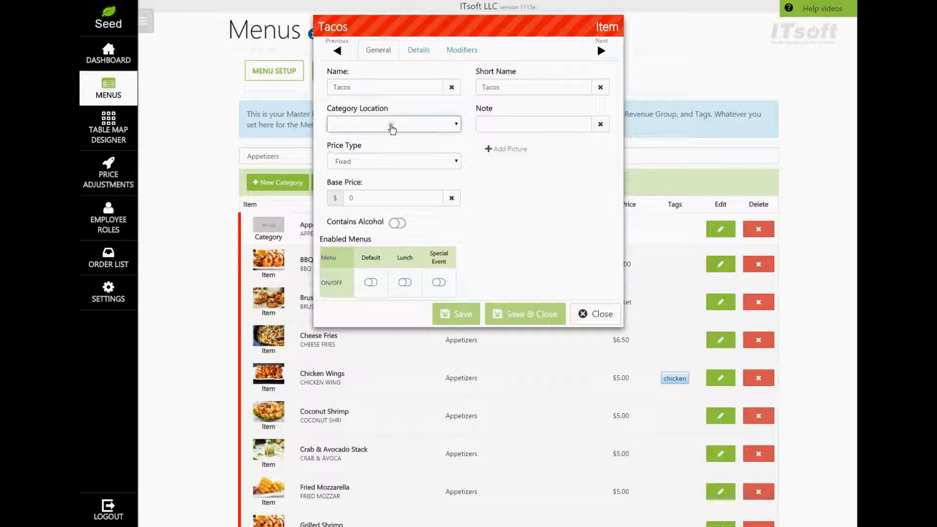
click(393, 124)
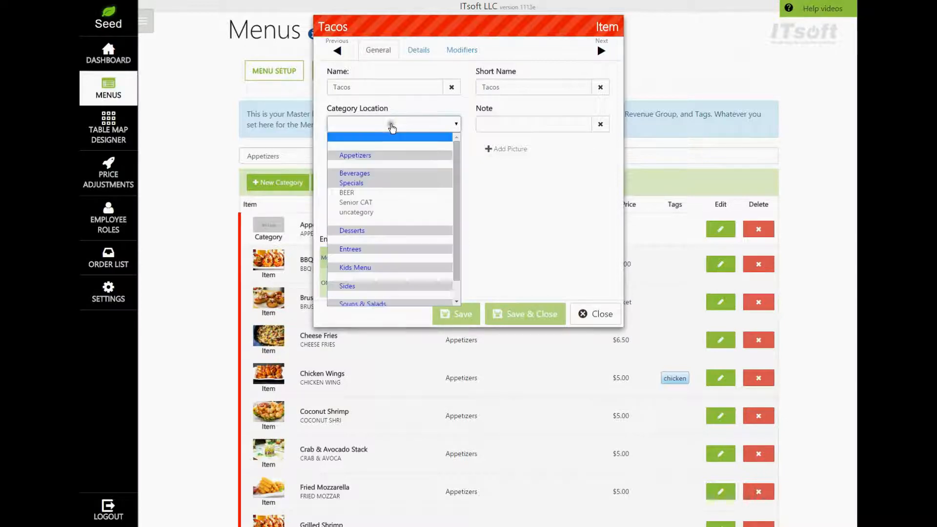
mouse_move(389, 183)
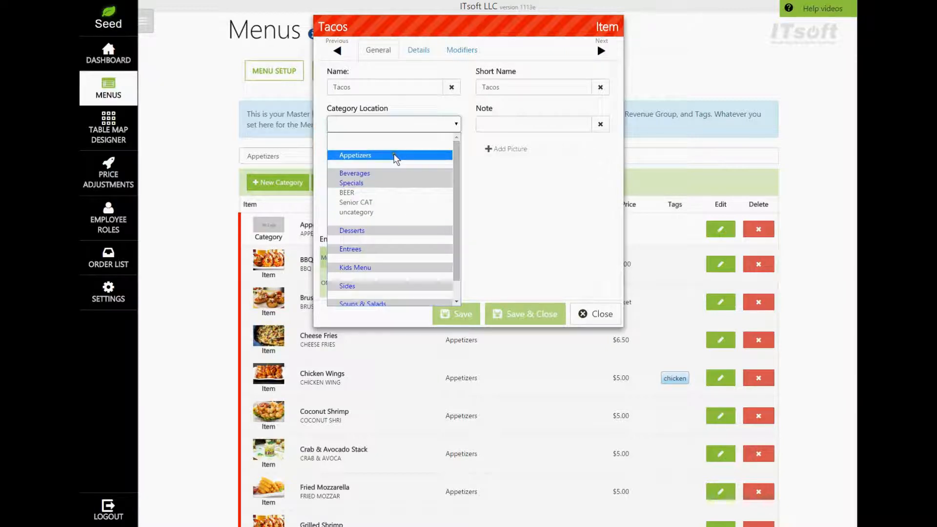
click(355, 155)
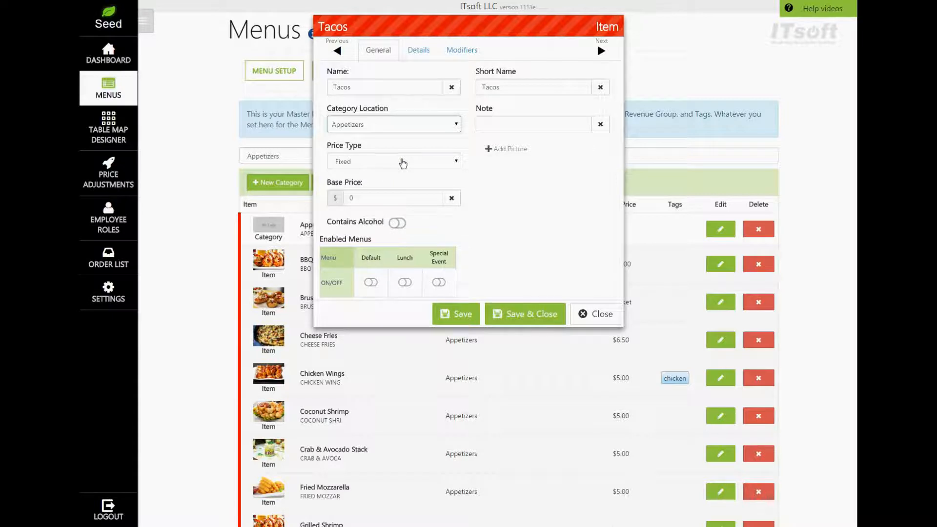
click(395, 161)
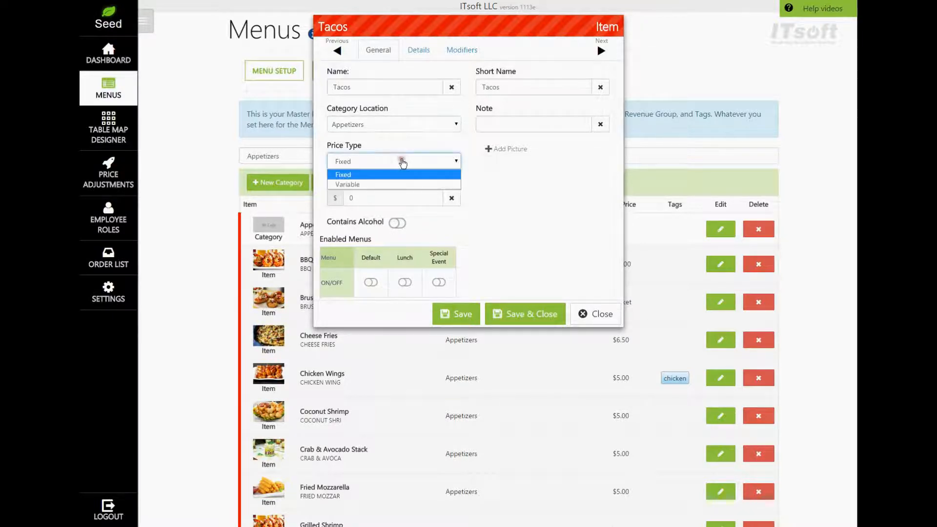
mouse_move(394, 184)
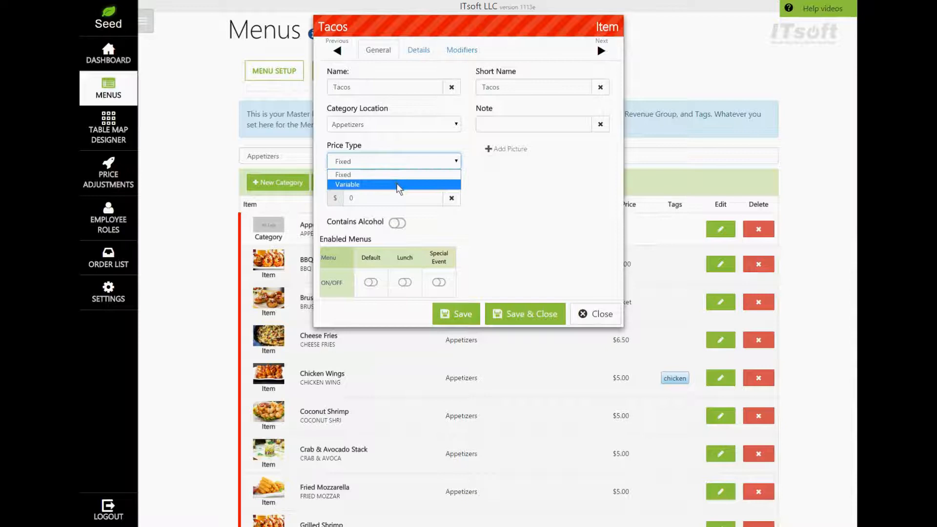
mouse_move(395, 177)
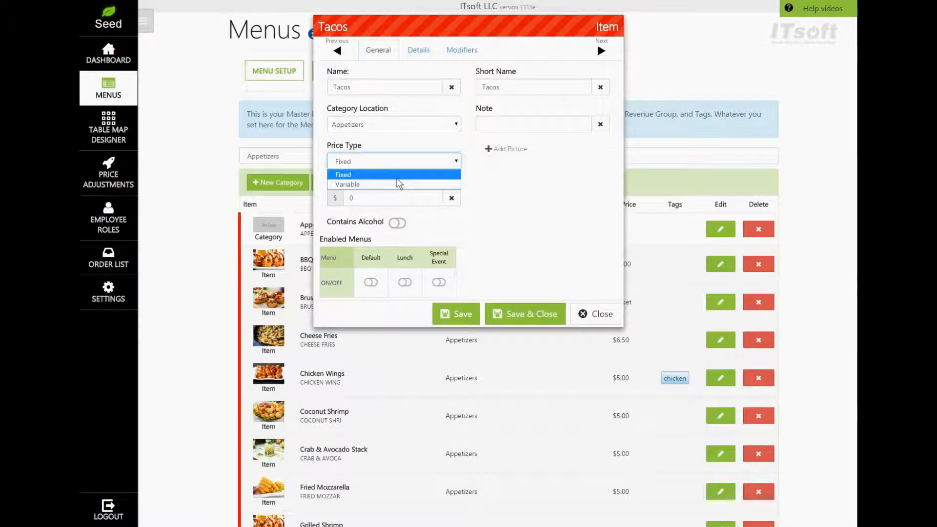
click(343, 173)
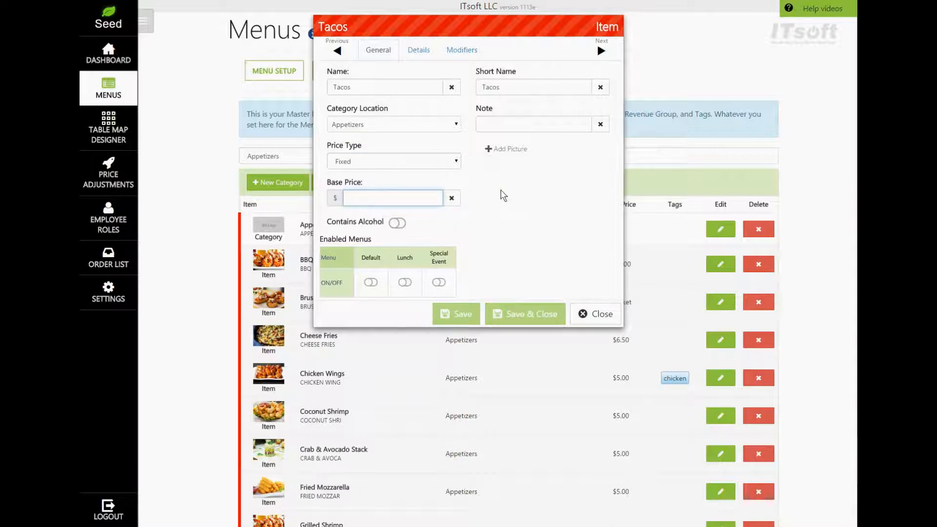
Set base price 7.99 and enable Tacos on Default and Special Event menus, Lunch off
text(7.99)
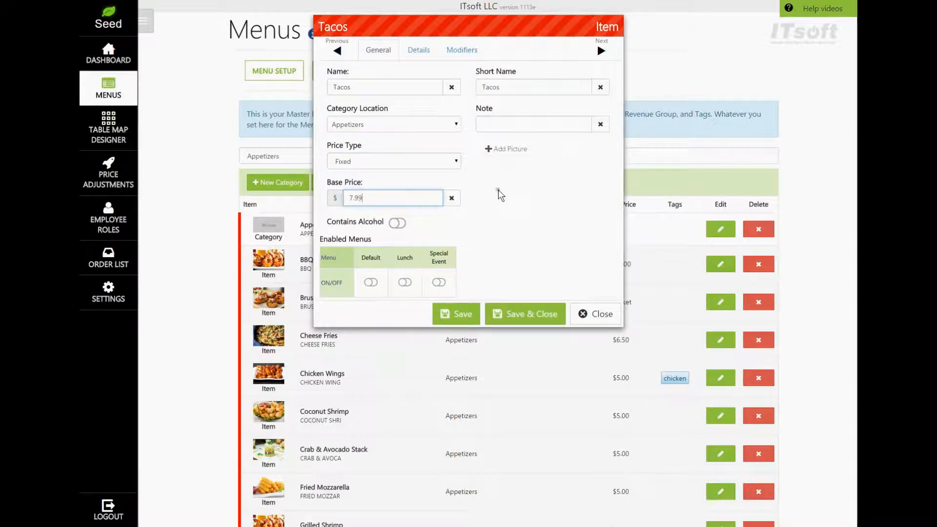
mouse_move(385, 254)
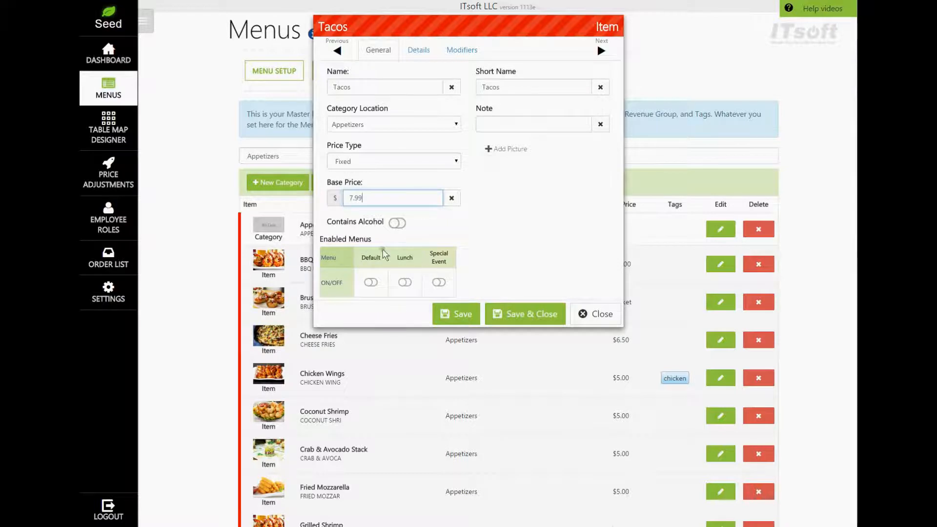
mouse_move(389, 287)
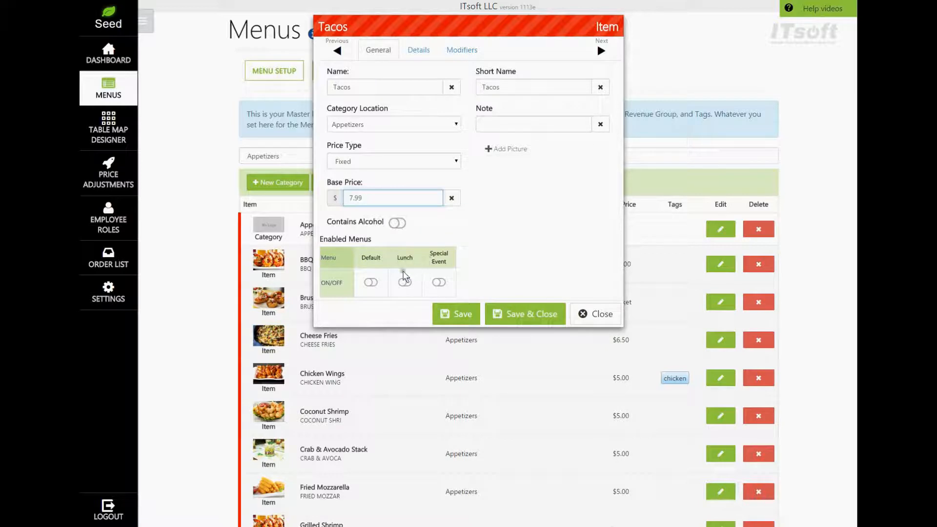
click(370, 282)
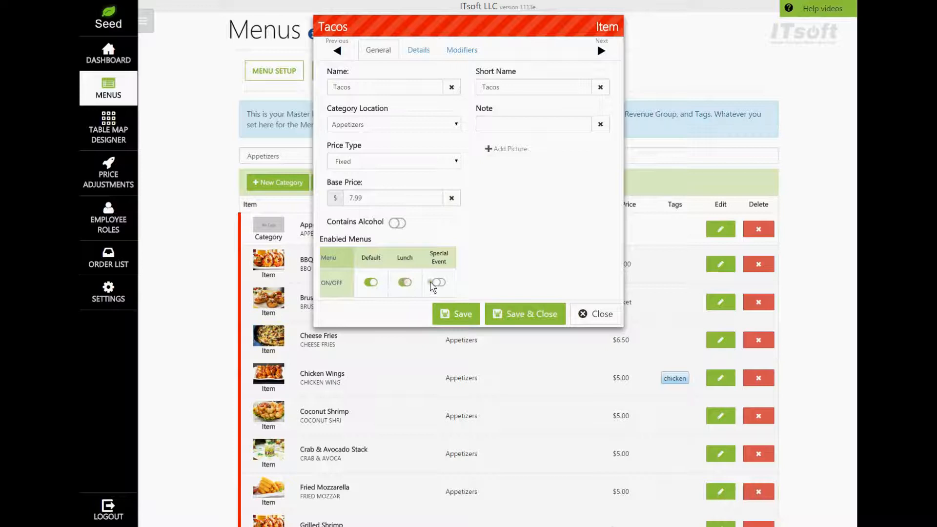
click(438, 282)
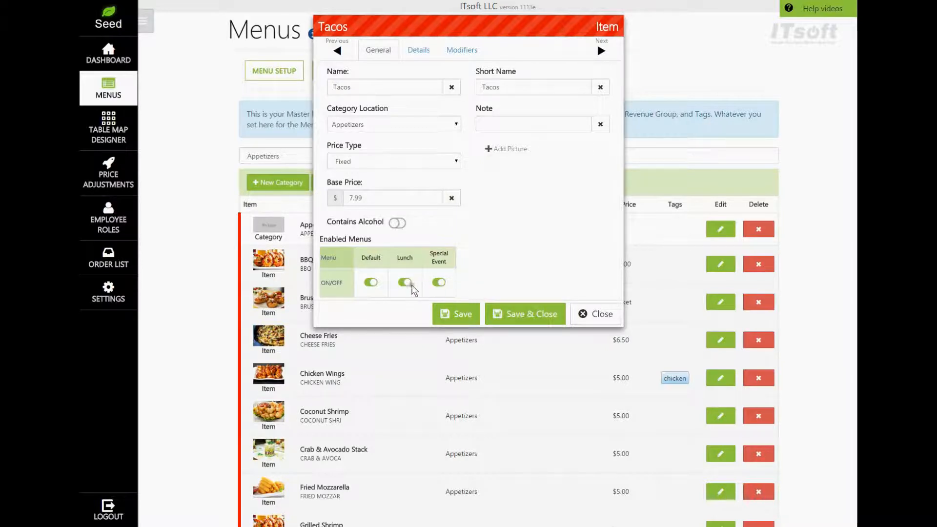
click(405, 283)
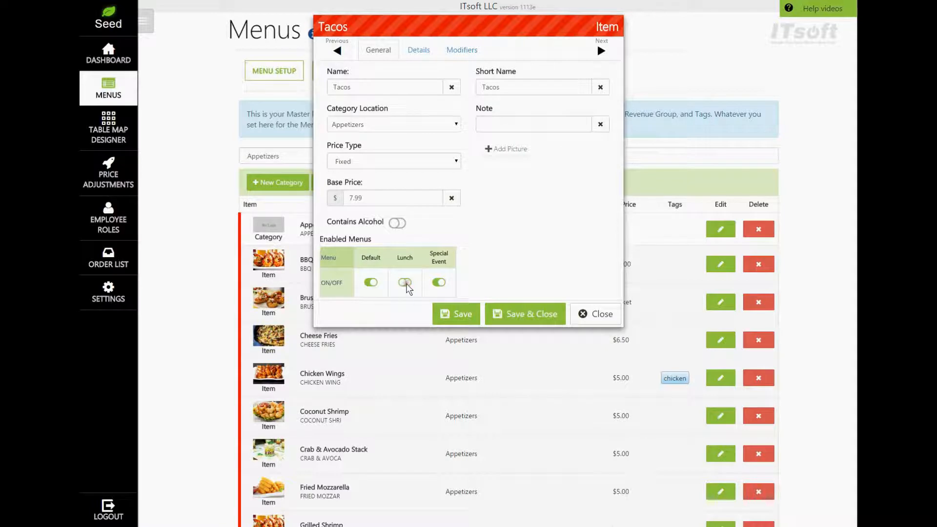
click(404, 282)
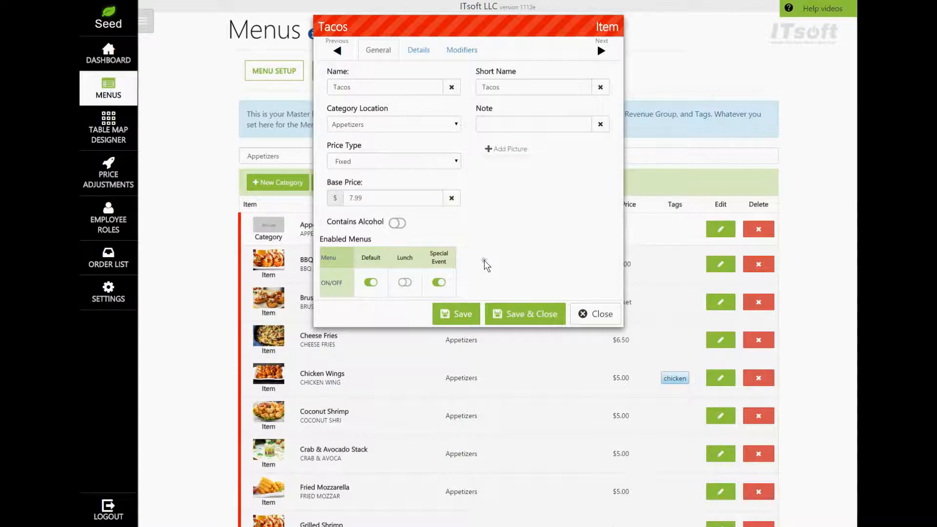
mouse_move(521, 115)
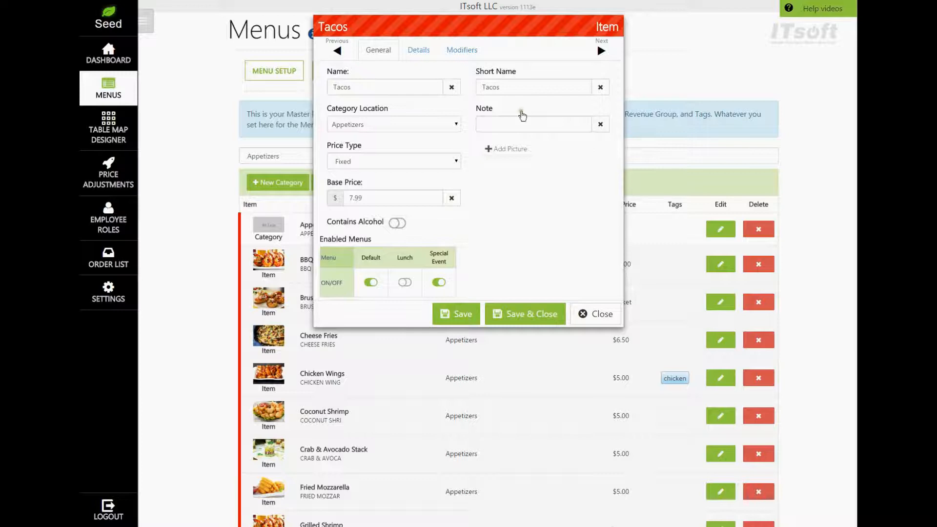
Enter the note 'Special for Cinco De Mayo' on the Tacos item
click(532, 124)
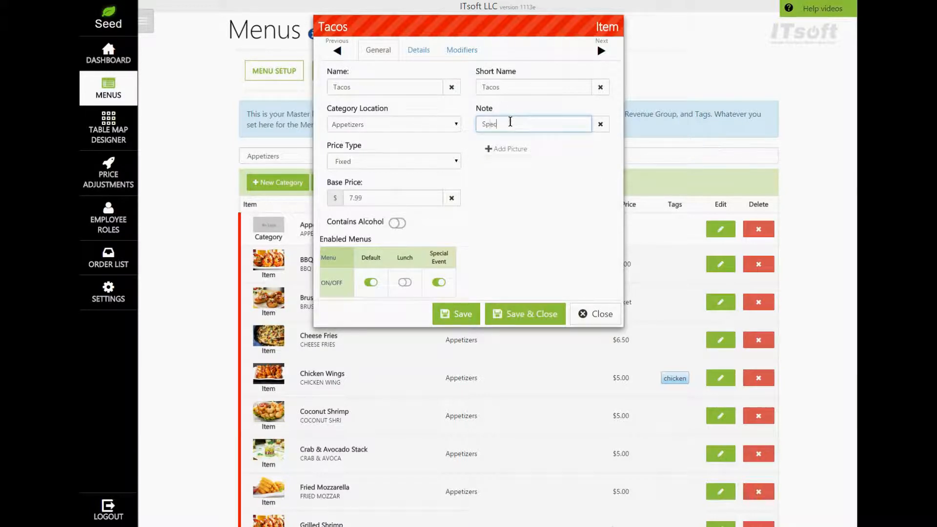
text(Special for Cinco)
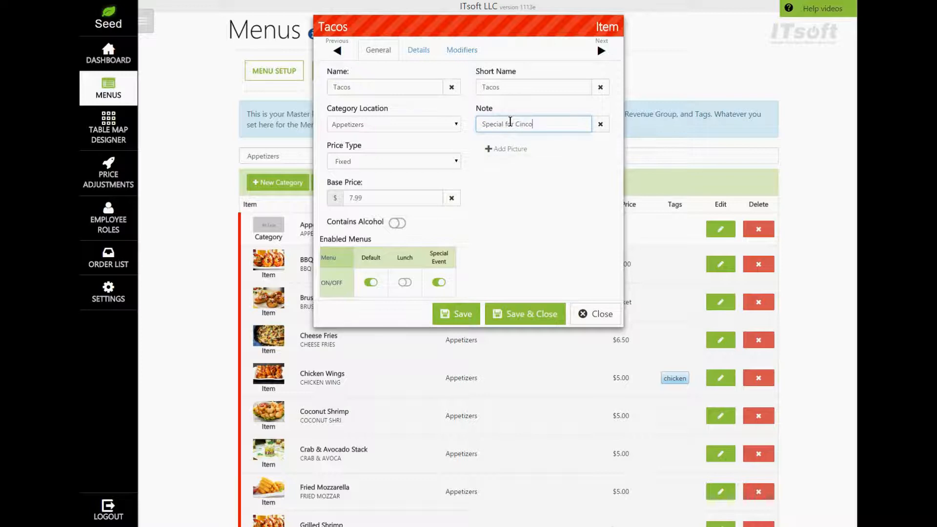
text(De)
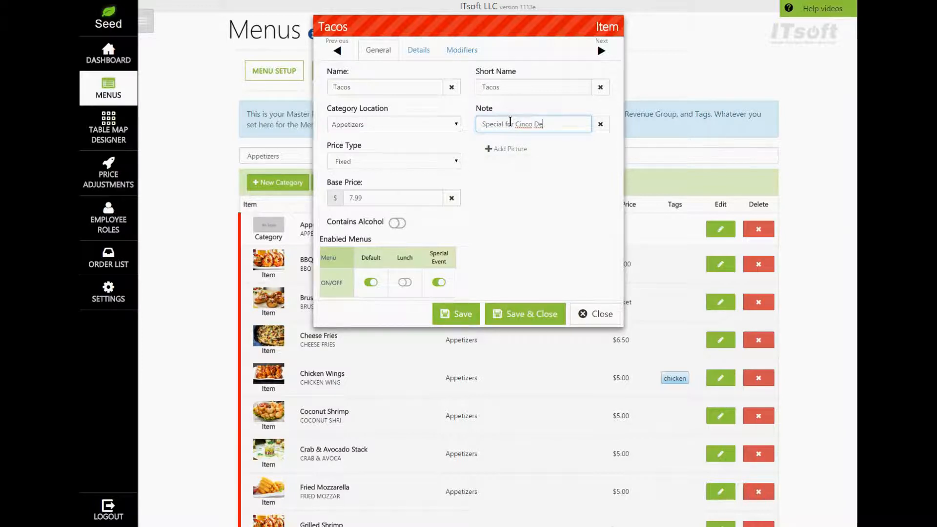
text(Mayo)
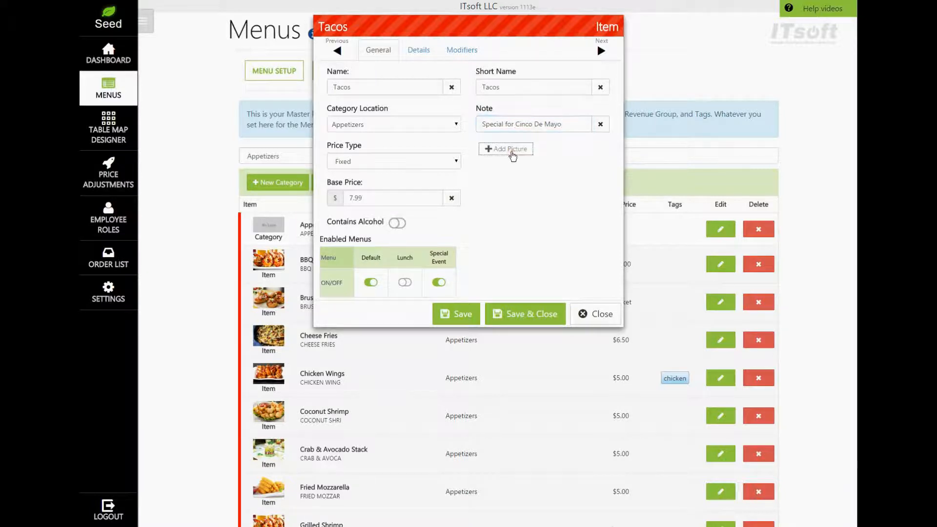
Attach the TACOS photo as the item's picture
click(505, 148)
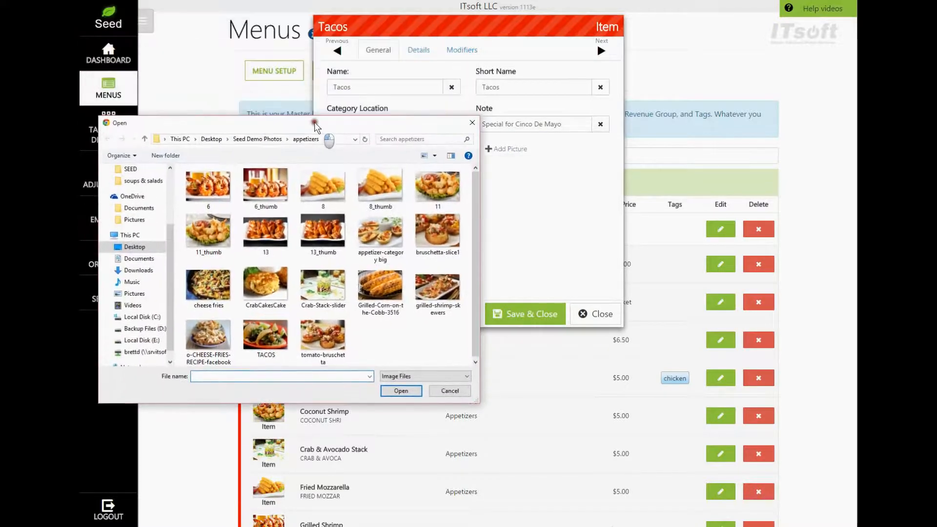
click(449, 390)
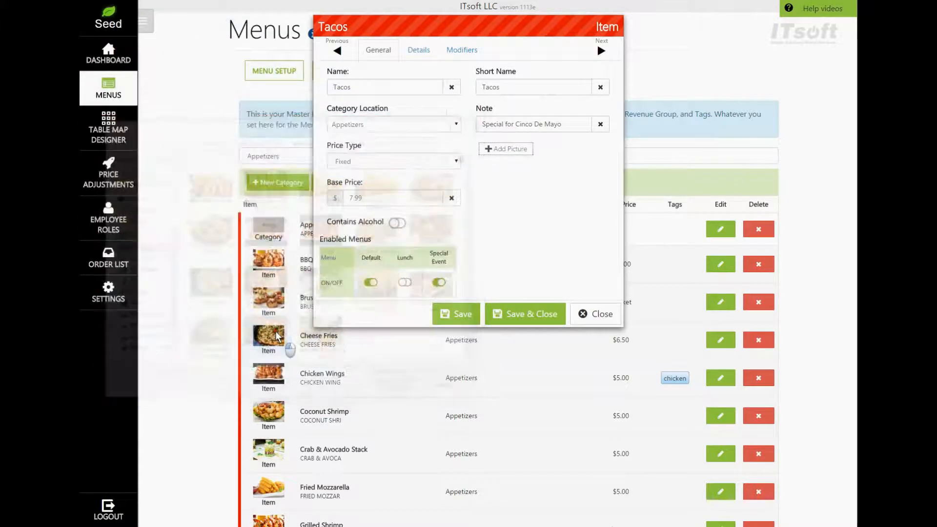
mouse_move(566, 212)
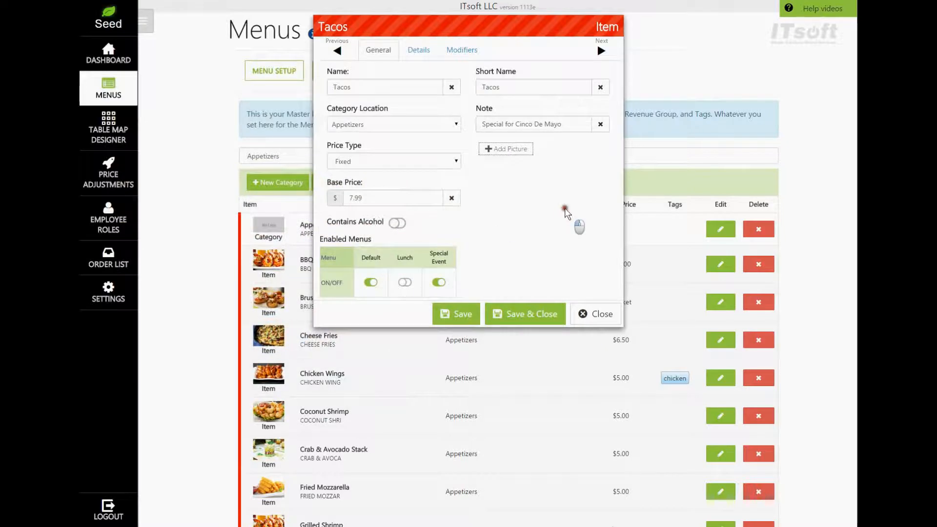
mouse_move(560, 222)
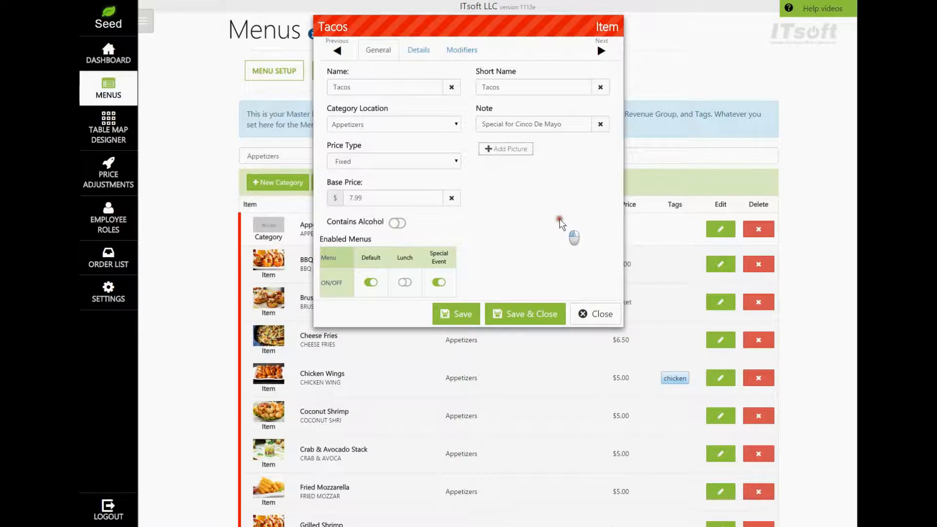
click(505, 148)
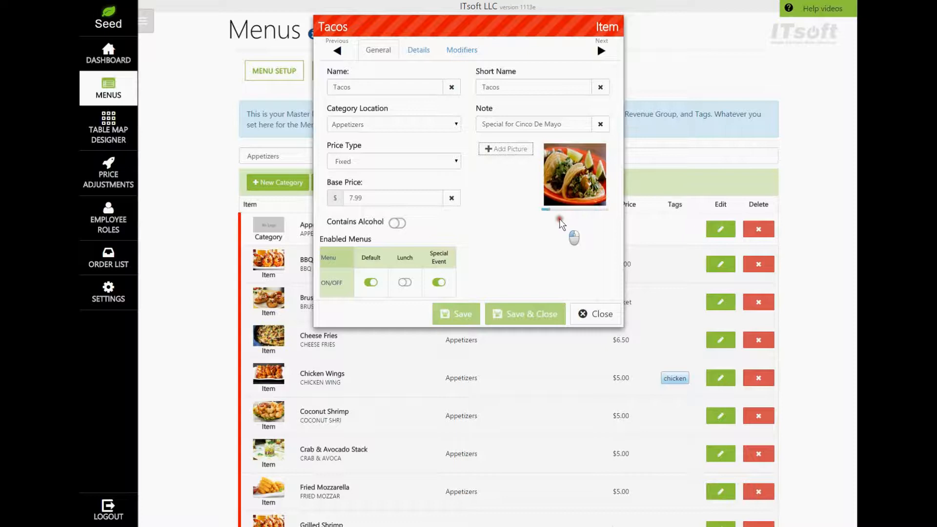
Enable the Sales Tax rate and the SP700 printer for Tacos in Details
click(418, 50)
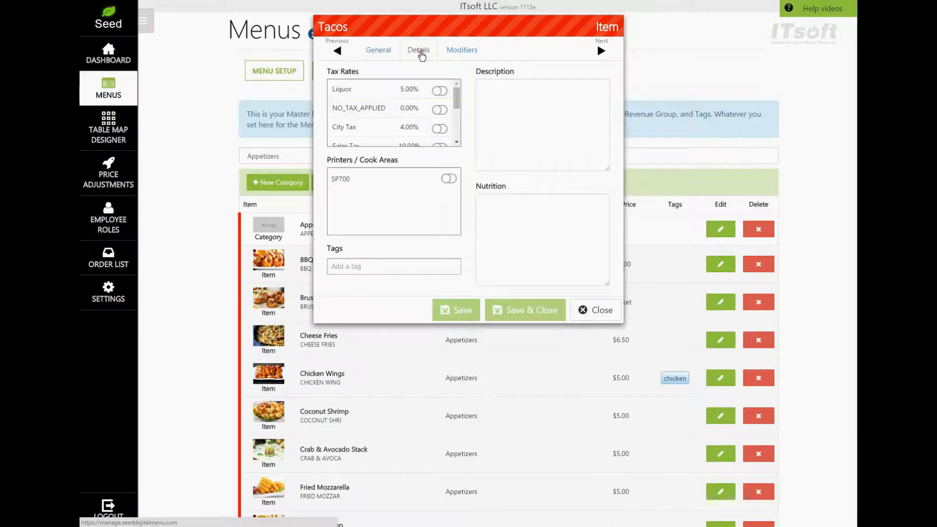
mouse_move(372, 106)
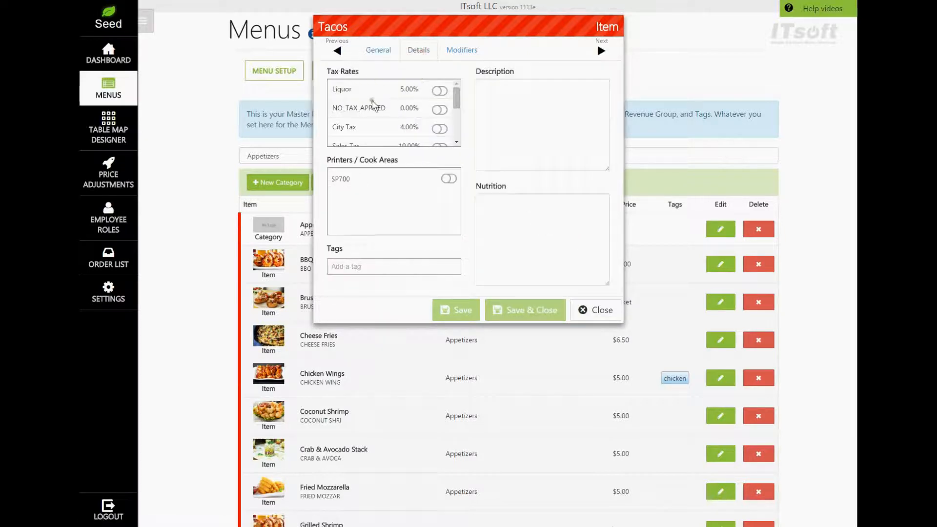
scroll(down, 3)
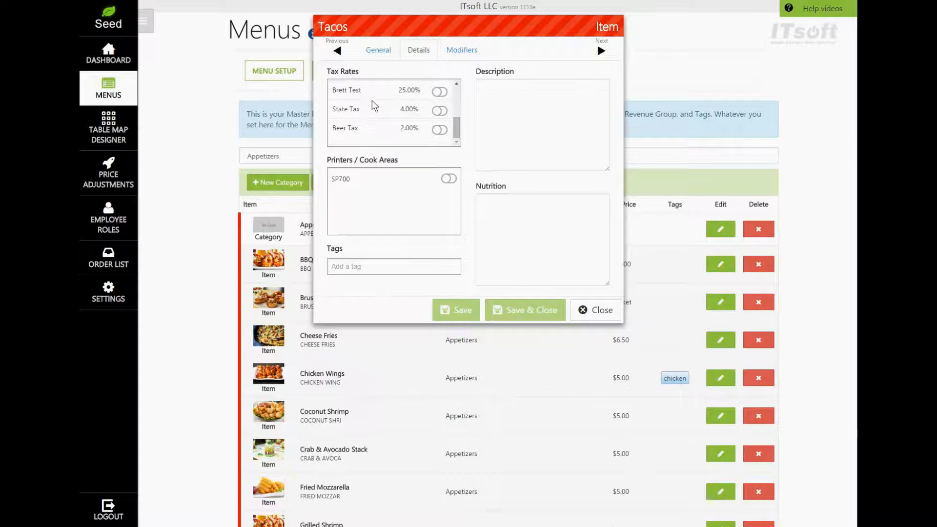
scroll(down, 3)
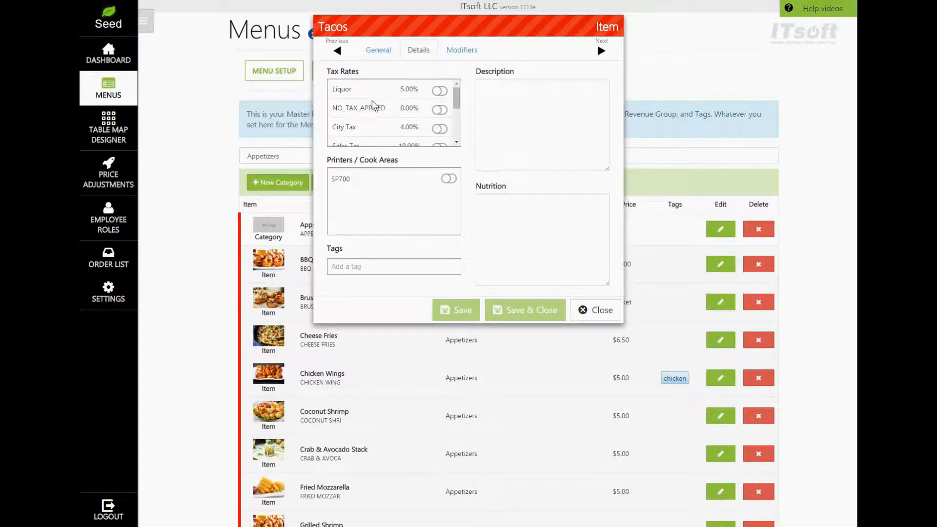
mouse_move(458, 98)
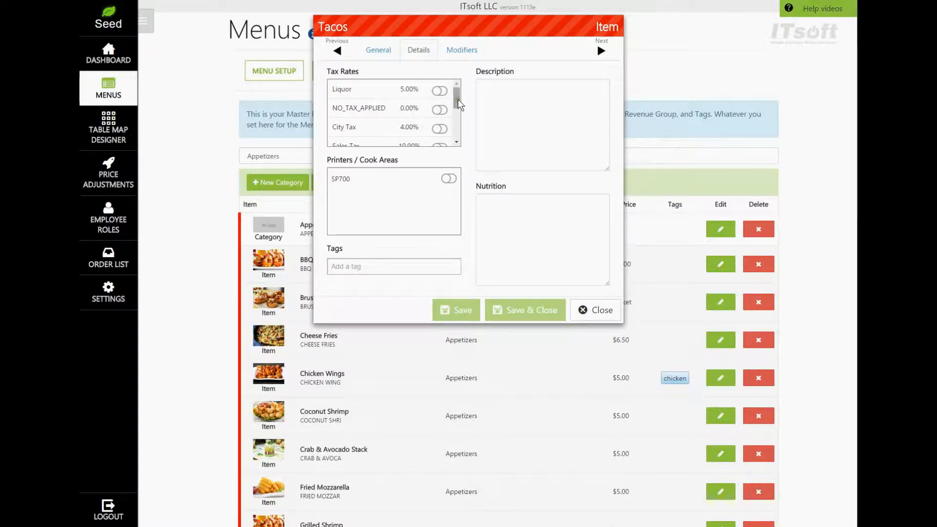
click(439, 130)
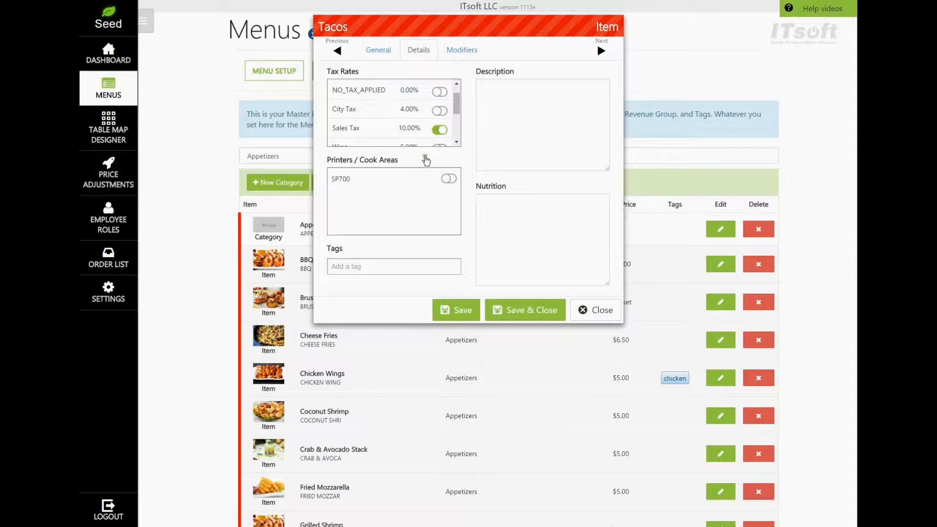
mouse_move(426, 175)
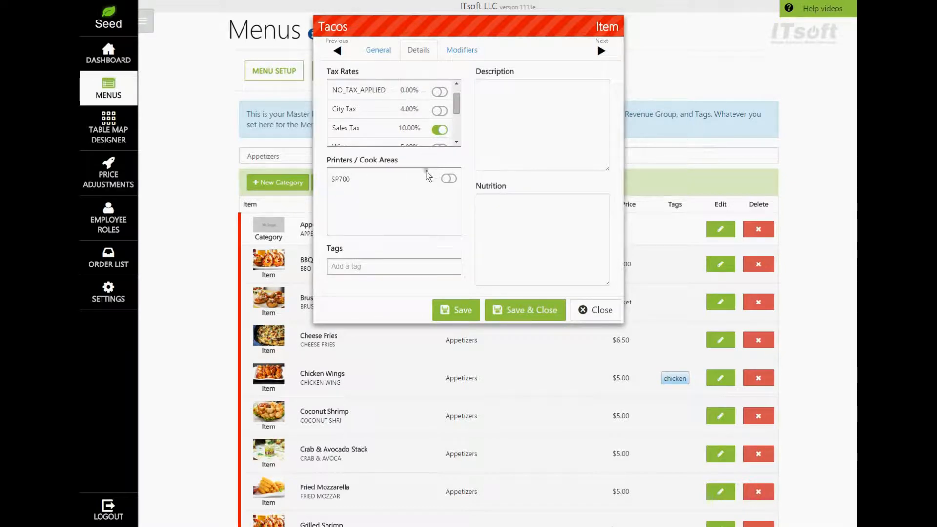
mouse_move(434, 195)
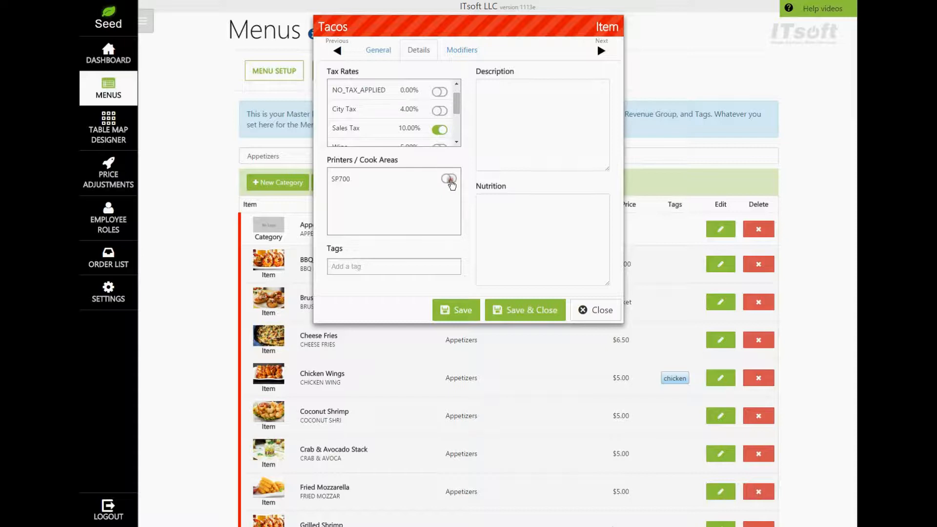
click(449, 179)
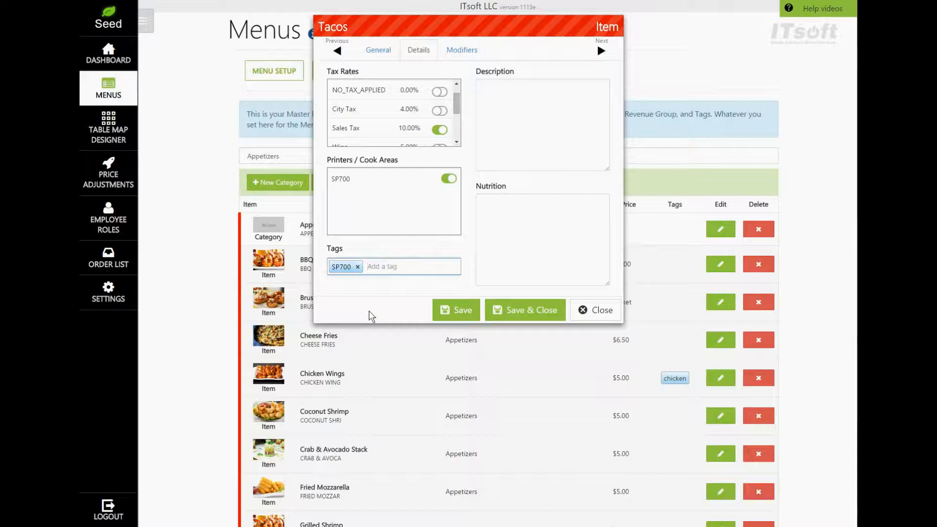
Add a Gluten-Free tag and the description 'Great Tacos!!!'
text(Gi)
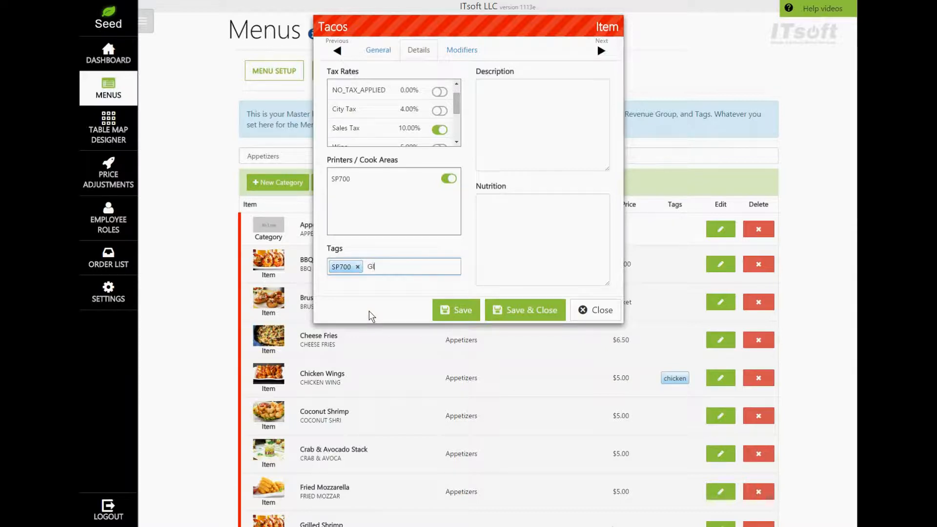
text(luten-)
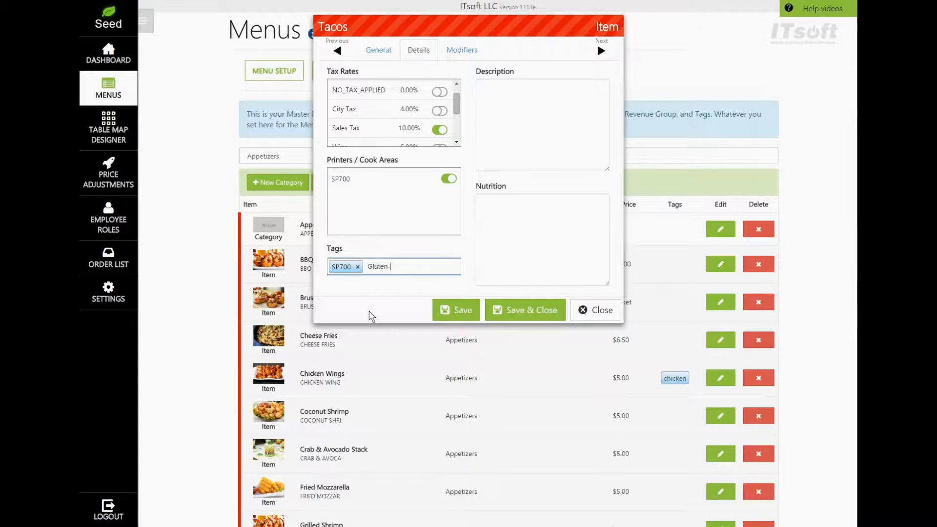
text(Free)
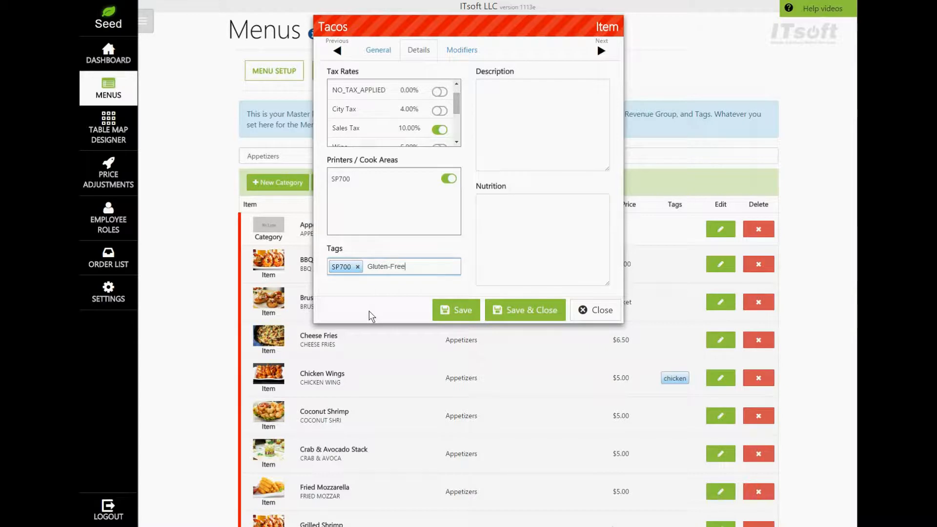
key(Backspace)
text(G)
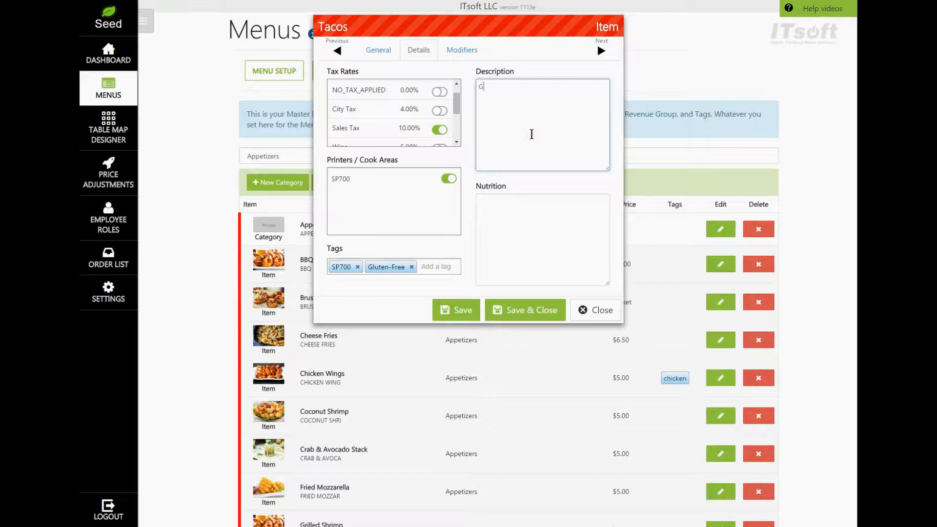
text(reat Tacos)
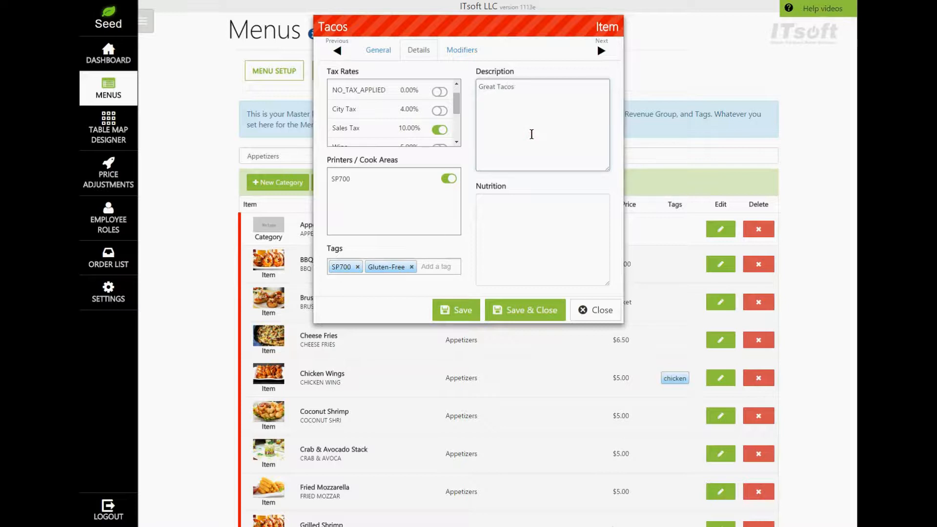
text(!!!)
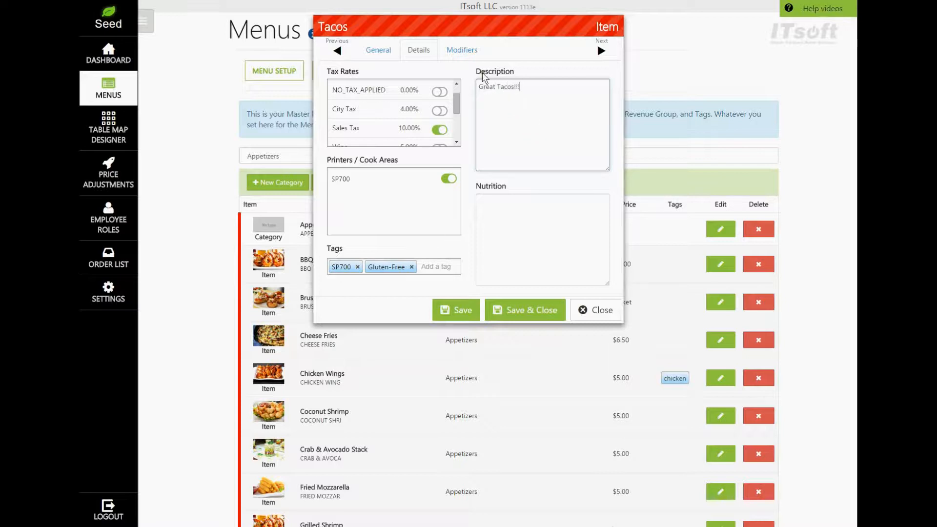
Add the 'Choose your potatoes' modifier (three options) to the Tacos item and confirm it
click(461, 50)
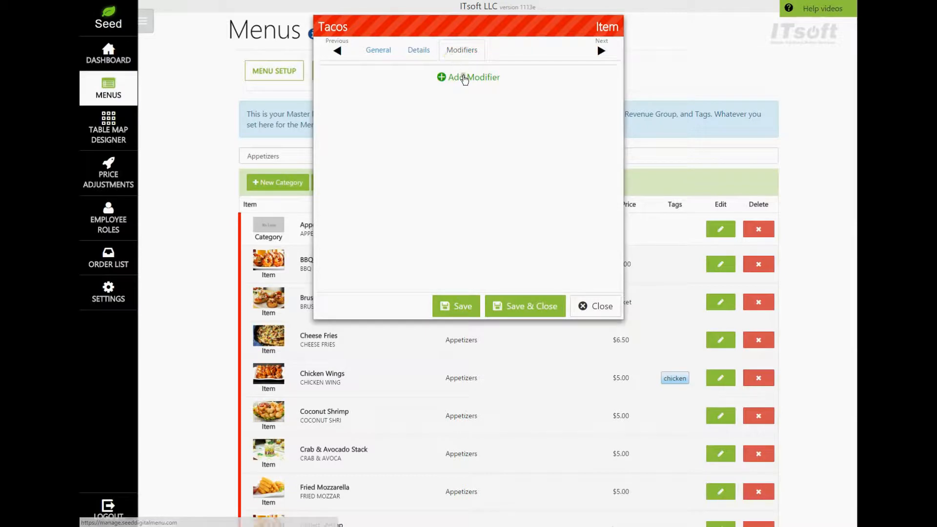
mouse_move(478, 101)
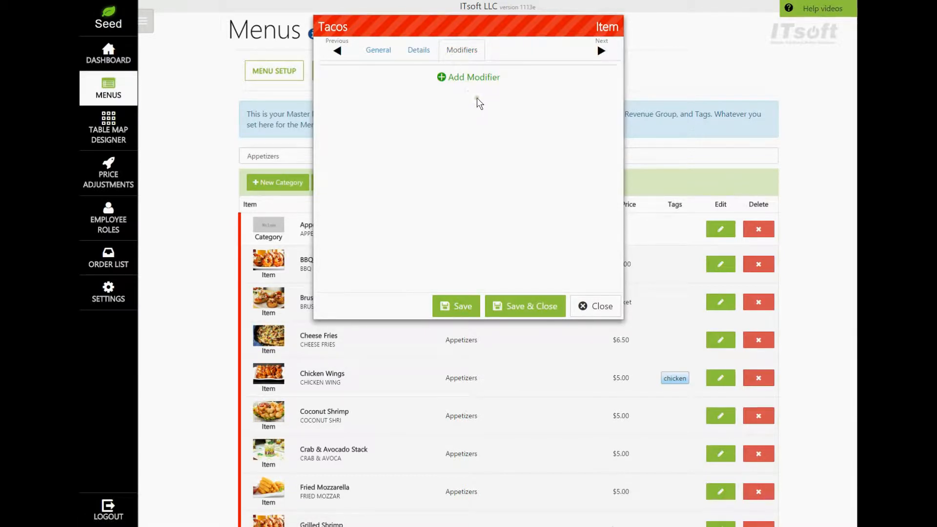
mouse_move(478, 84)
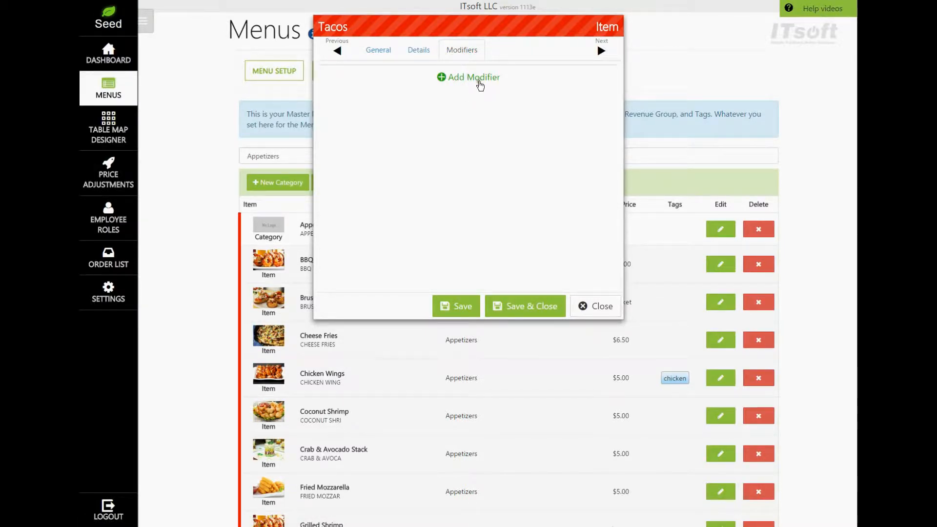
click(468, 77)
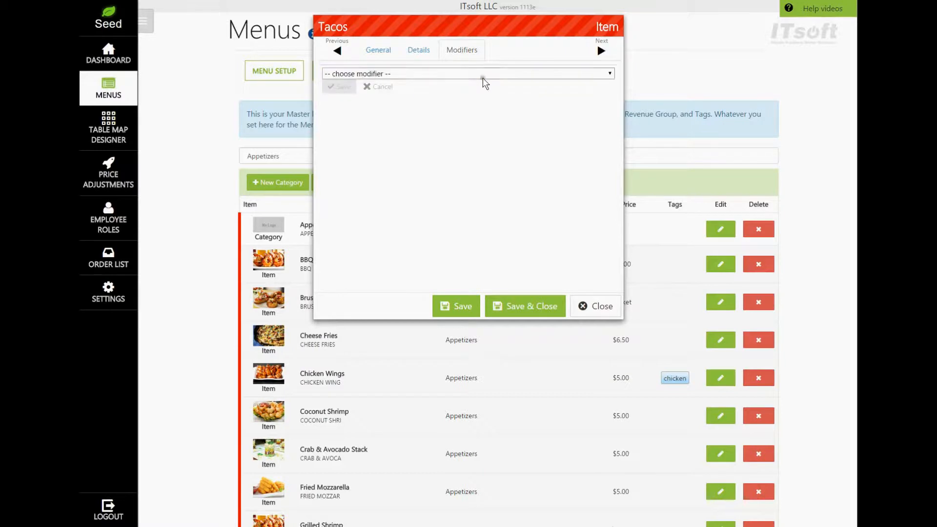
click(468, 74)
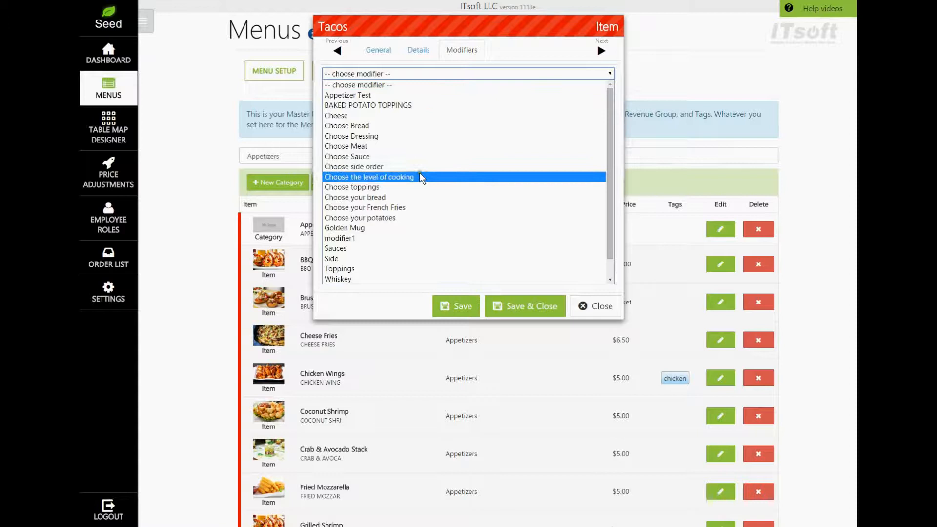
mouse_move(419, 198)
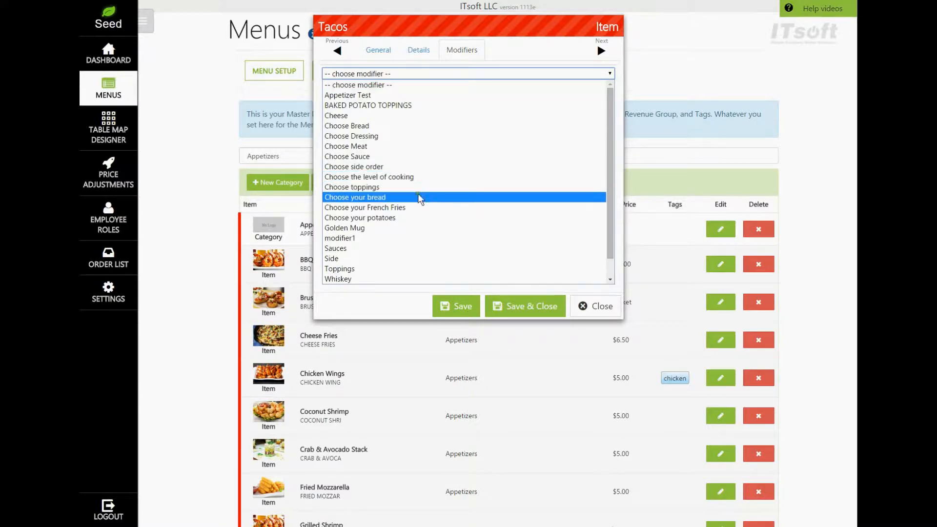
mouse_move(419, 218)
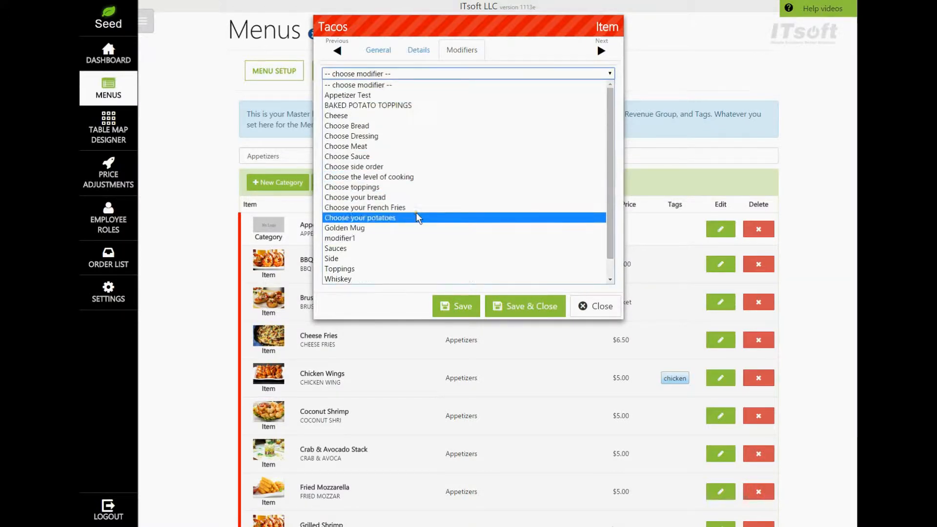
click(360, 218)
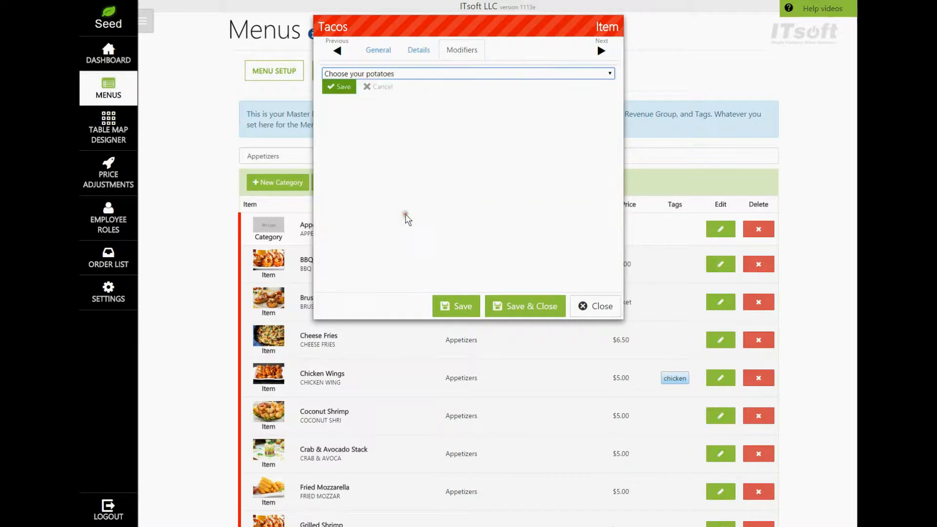
click(339, 86)
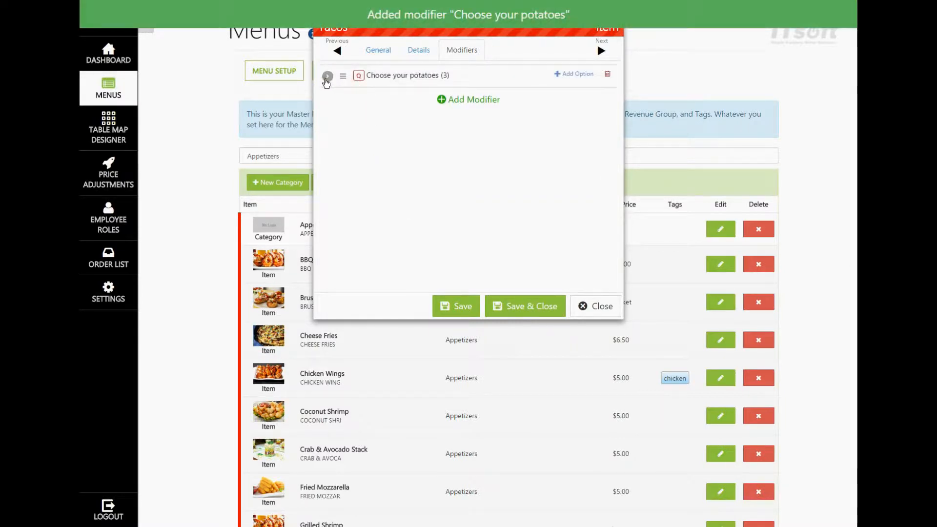
Drag French Fries below Baked Potato so options read Mashed Potatoes, Baked Potato, French Fries
click(327, 75)
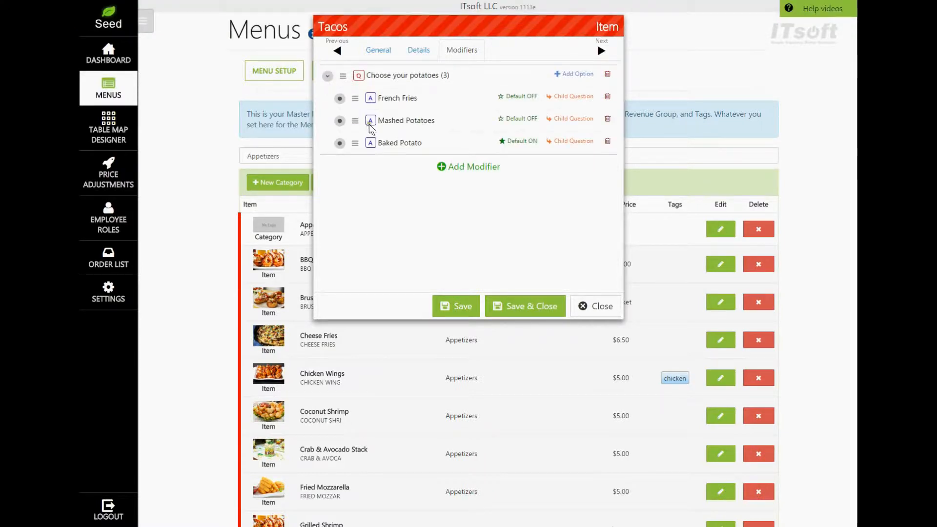
mouse_move(372, 109)
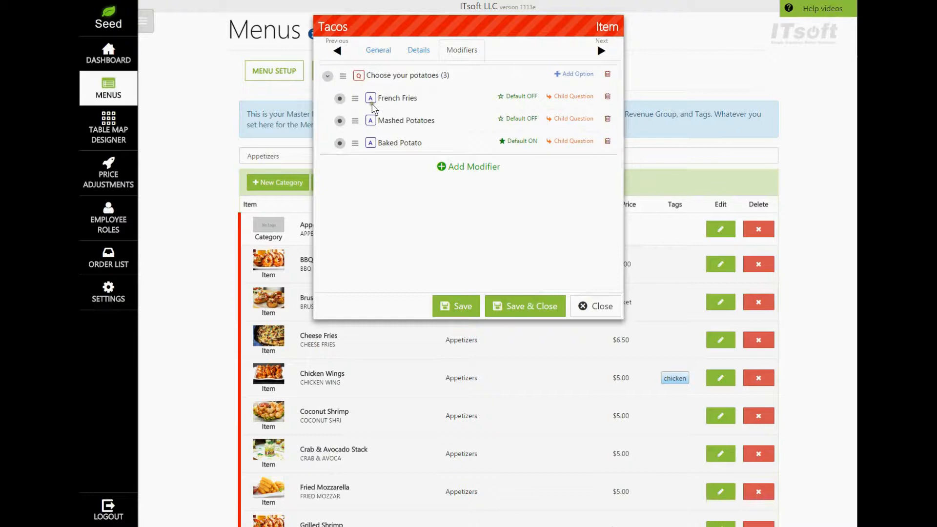
mouse_move(398, 142)
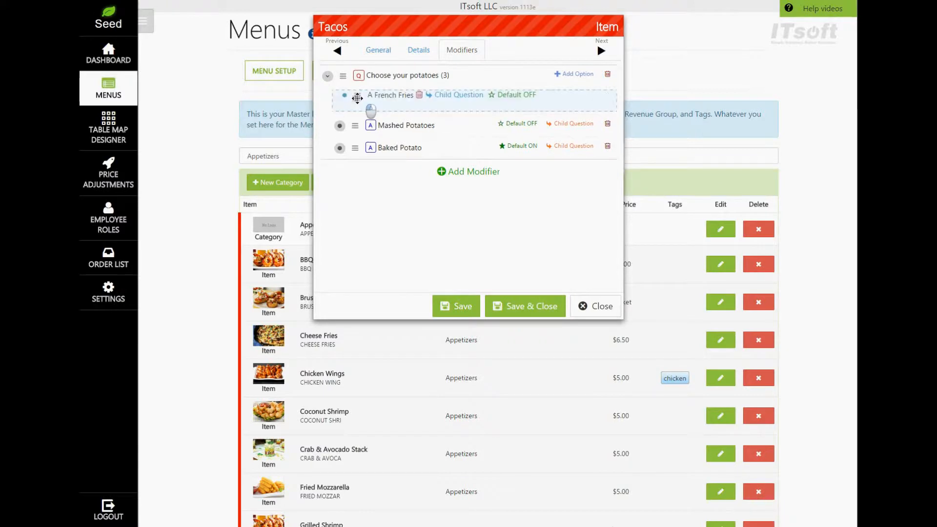
drag(357, 96, 357, 147)
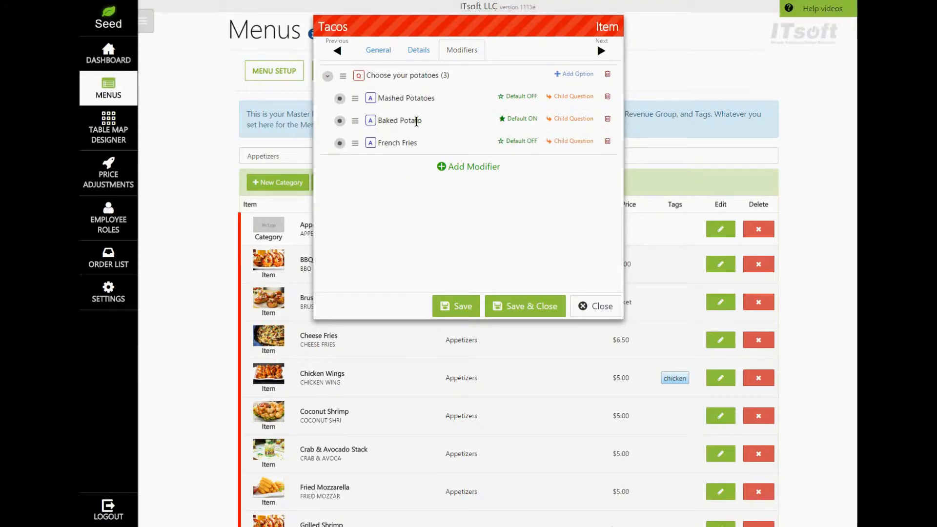
mouse_move(423, 129)
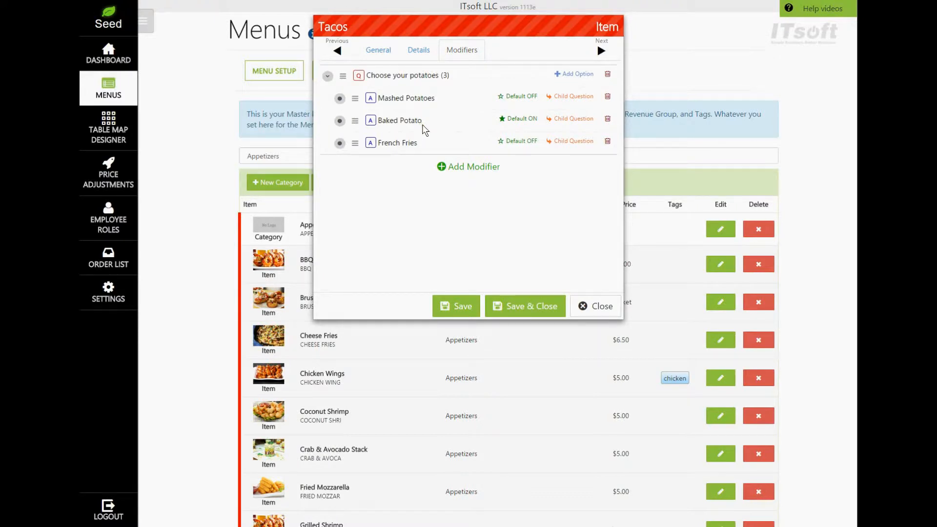
mouse_move(568, 131)
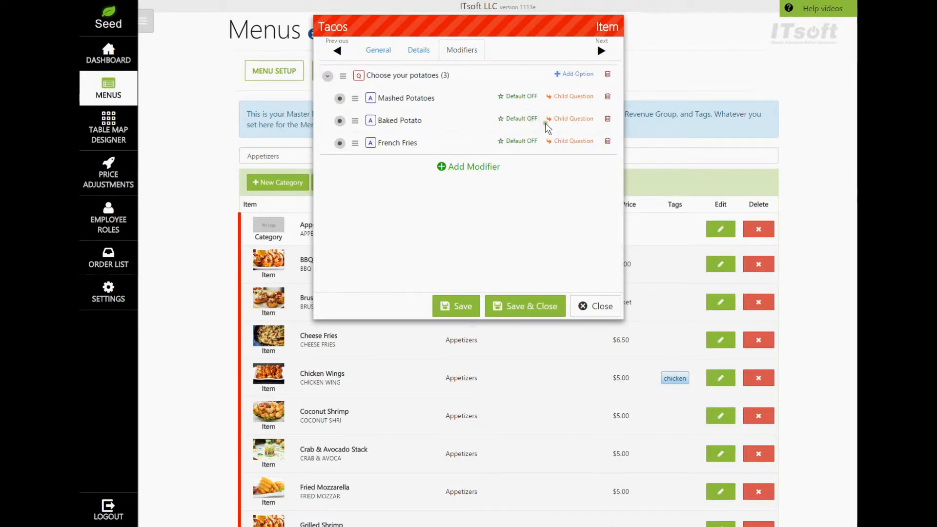
Give Baked Potato the BAKED POTATO TOPPINGS child question with its six topping options
click(573, 118)
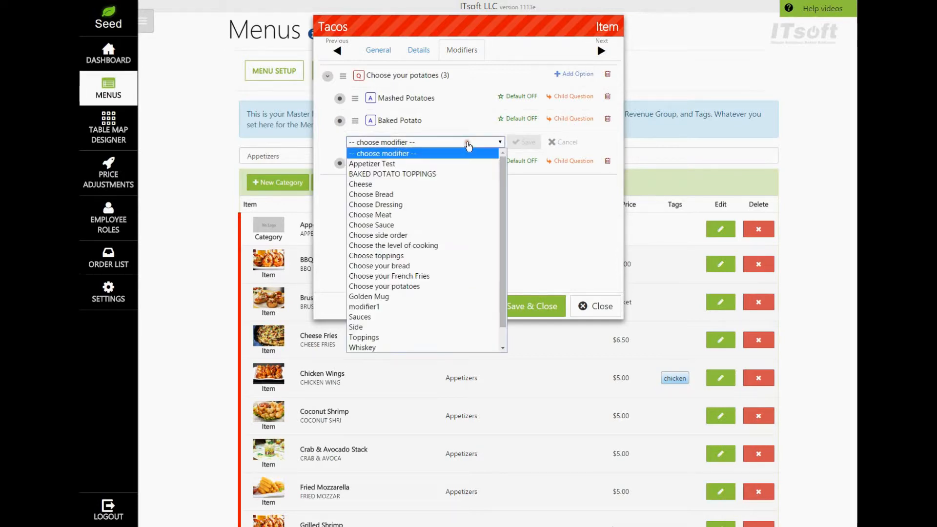
mouse_move(388, 164)
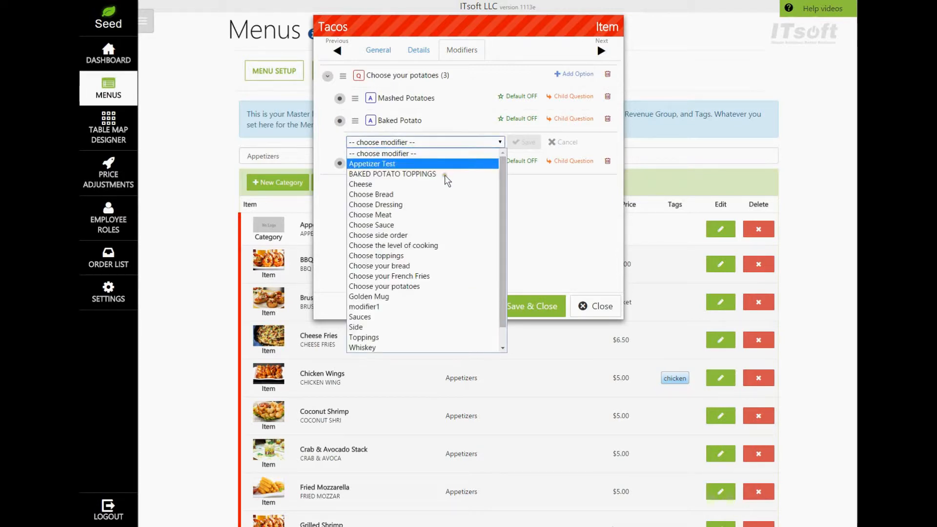
mouse_move(416, 181)
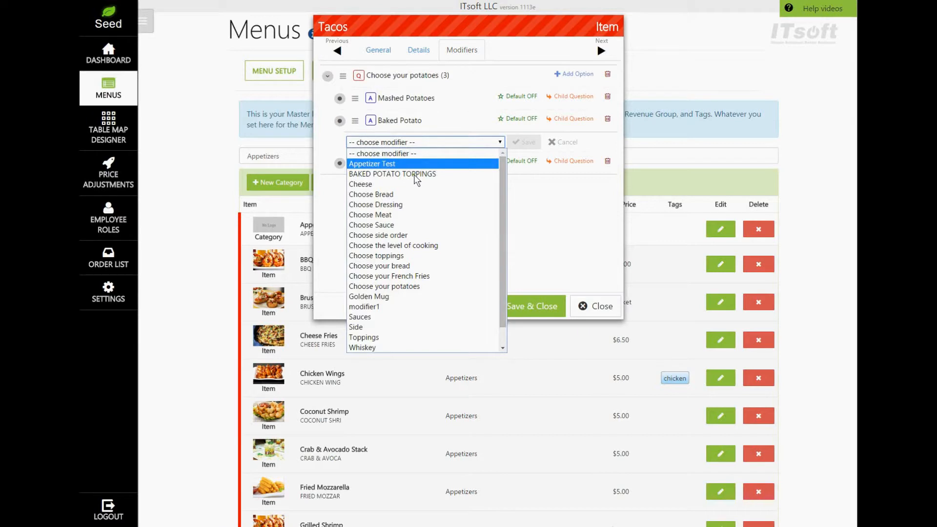
click(393, 174)
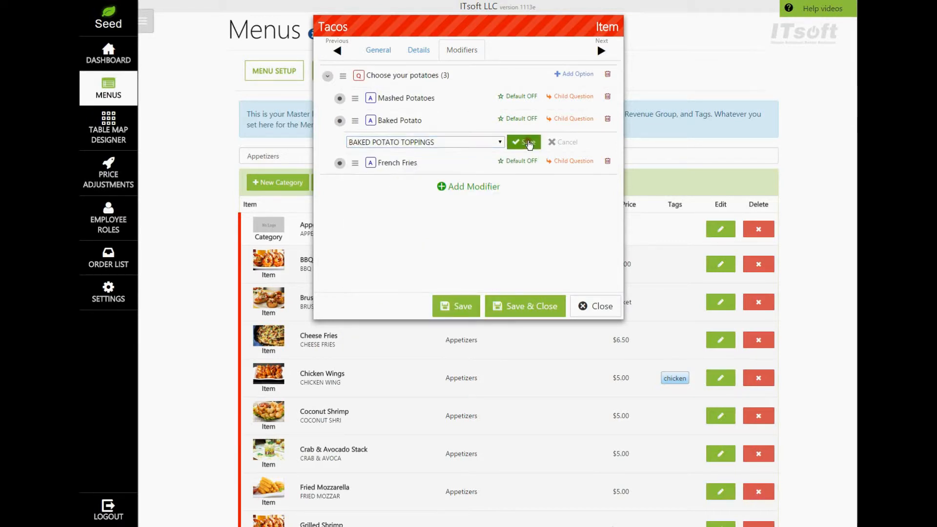
click(523, 141)
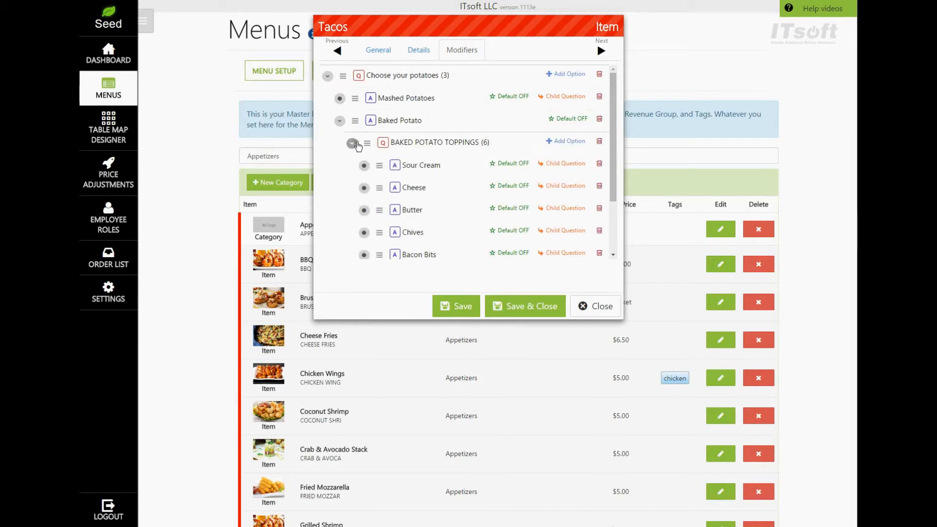
Make Mashed Potatoes the default option, then Save & Close Tacos back to the Master Item List
click(353, 144)
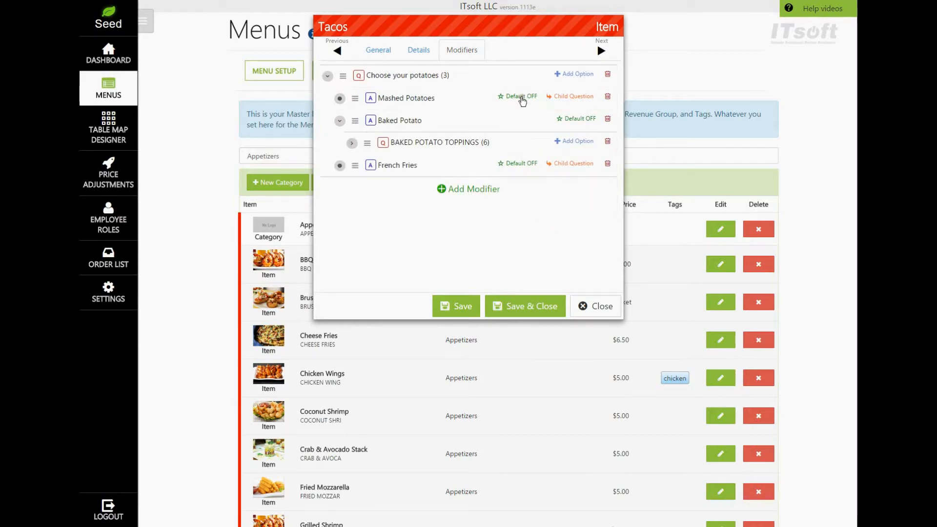
click(517, 96)
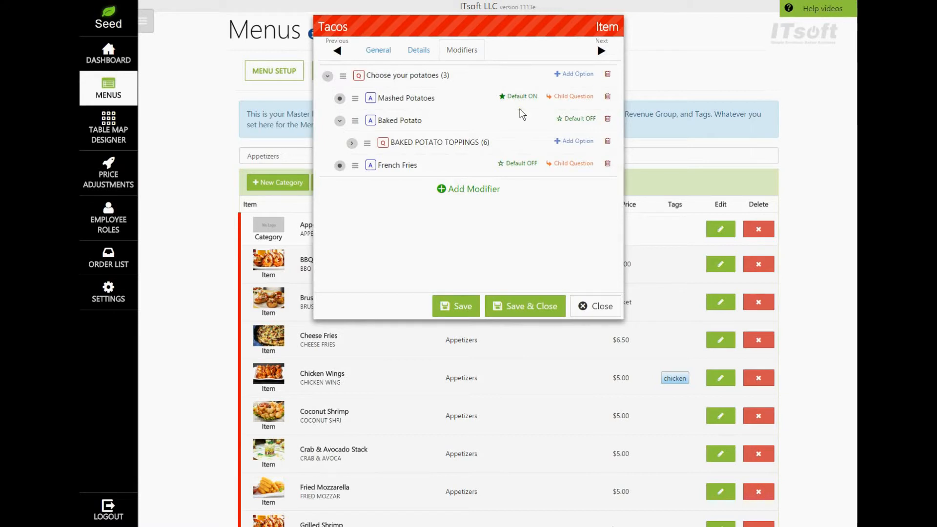
mouse_move(516, 172)
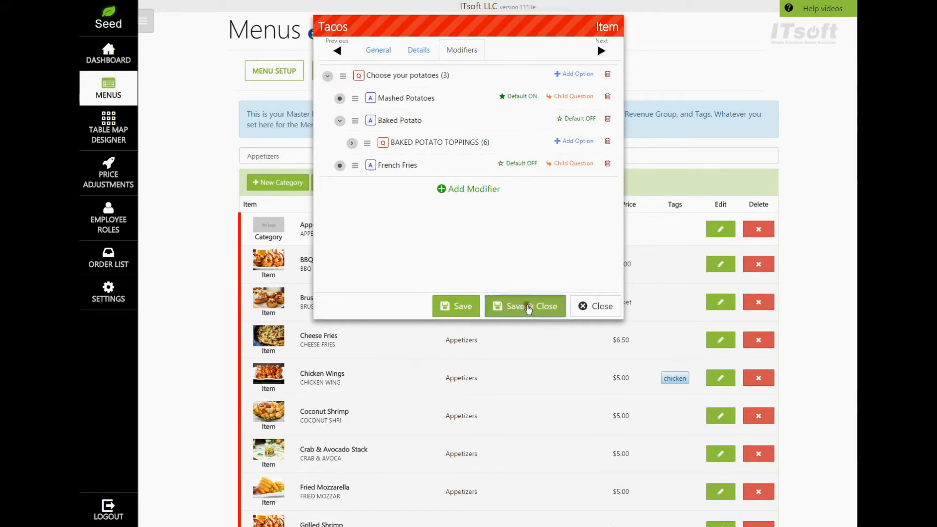
click(524, 306)
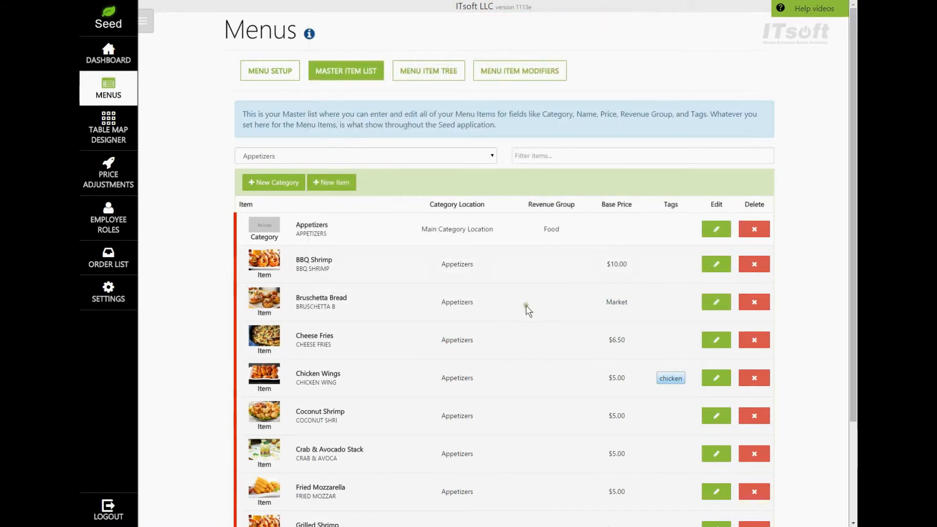